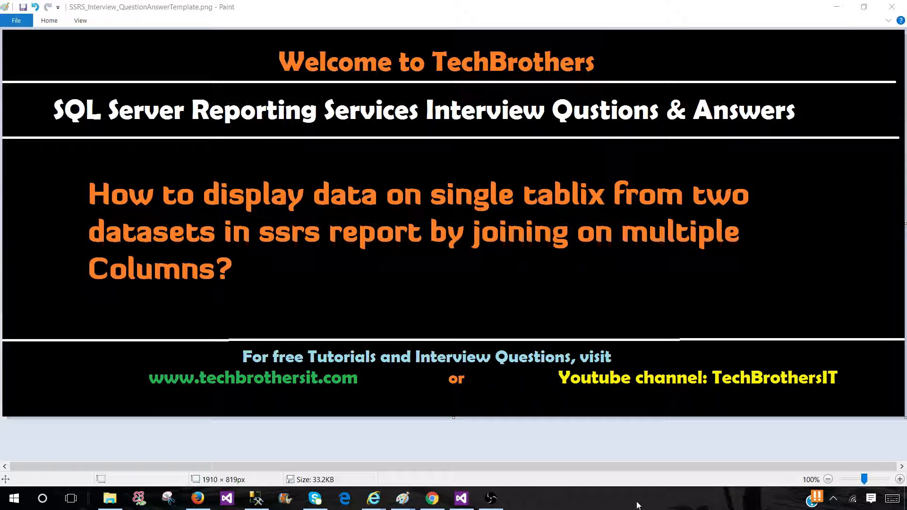
Step: Review the Report Data fields: SalePersonFName, SalePersonLName, DataSet2's FName, LName and Region
{"action": "left_click", "coordinate": [462, 498]}
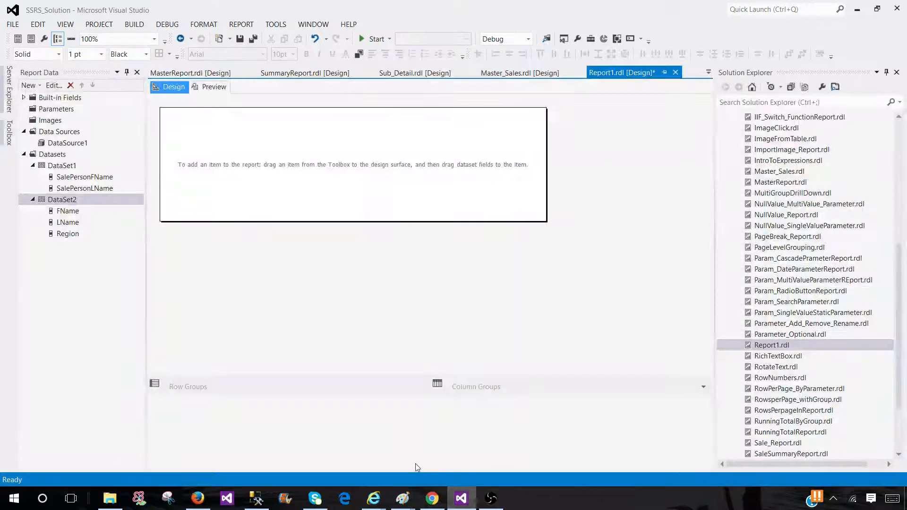
{"action": "left_click", "coordinate": [61, 166]}
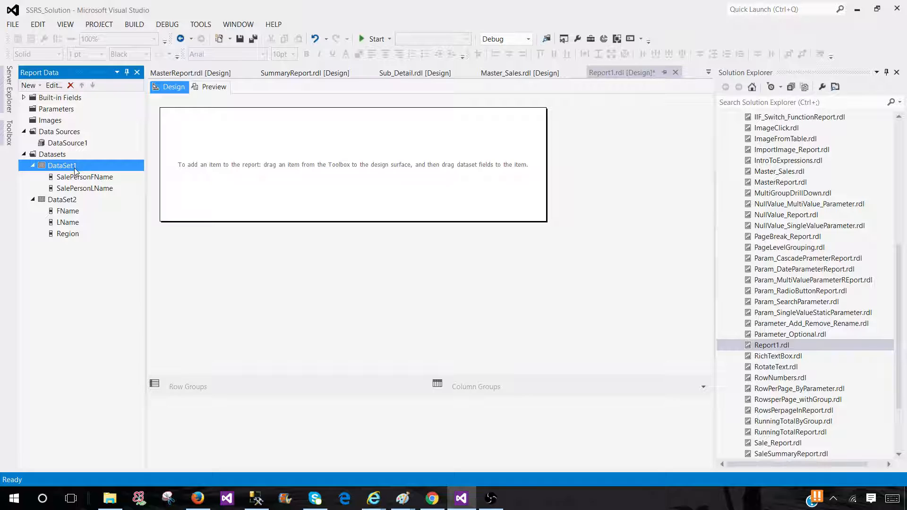
{"action": "left_click", "coordinate": [62, 199]}
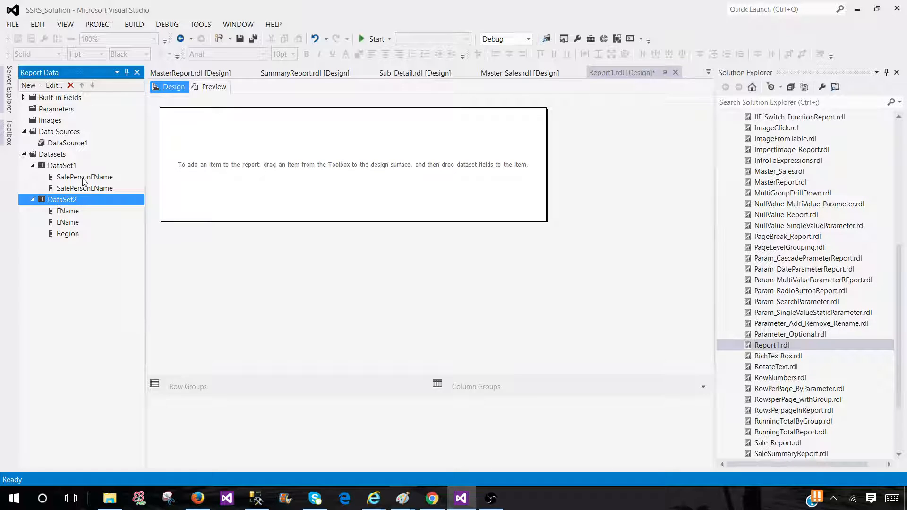
{"action": "left_click", "coordinate": [85, 188]}
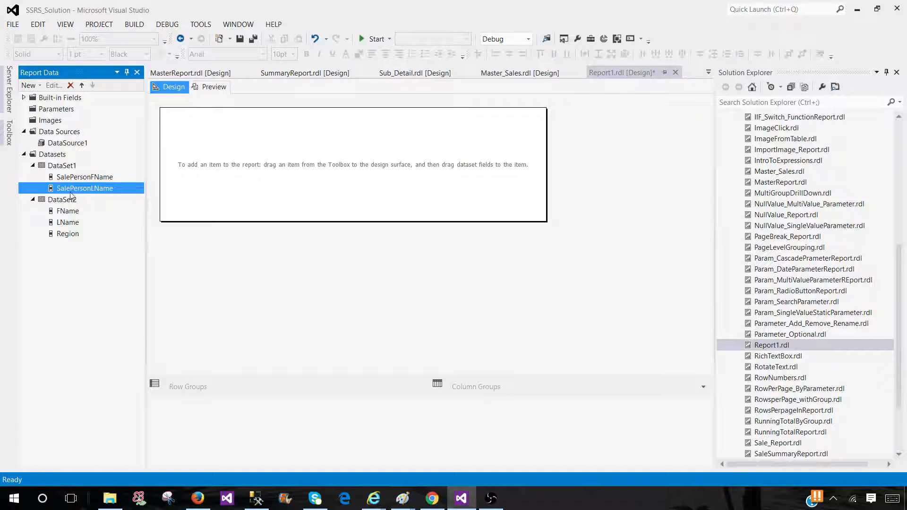
{"action": "left_click", "coordinate": [85, 177]}
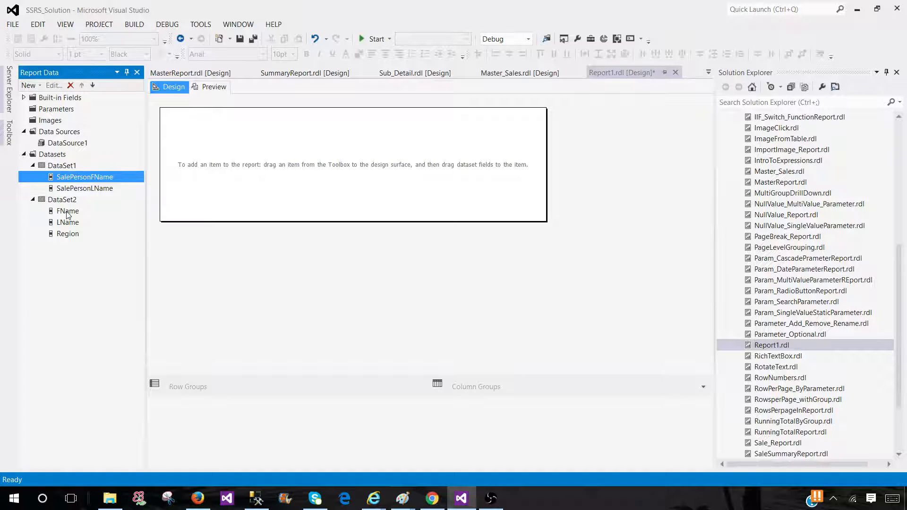
{"action": "left_click", "coordinate": [67, 222]}
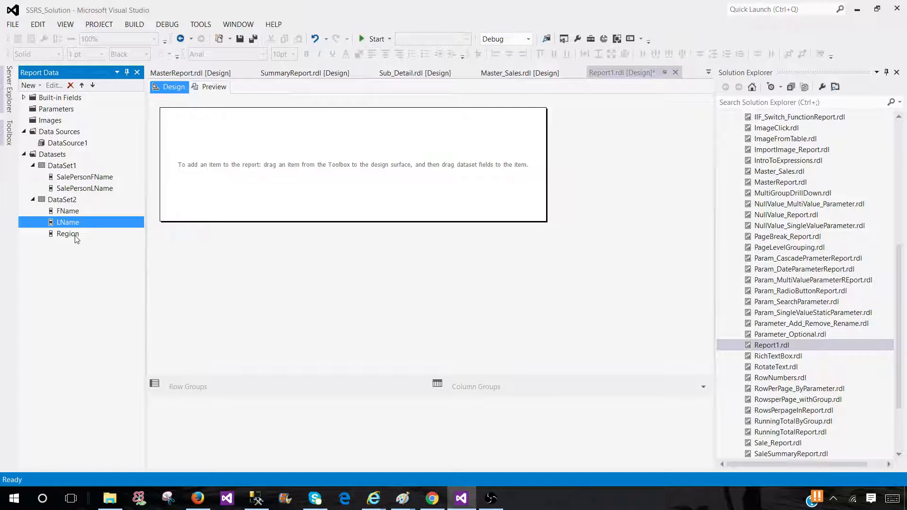
{"action": "left_click", "coordinate": [67, 233]}
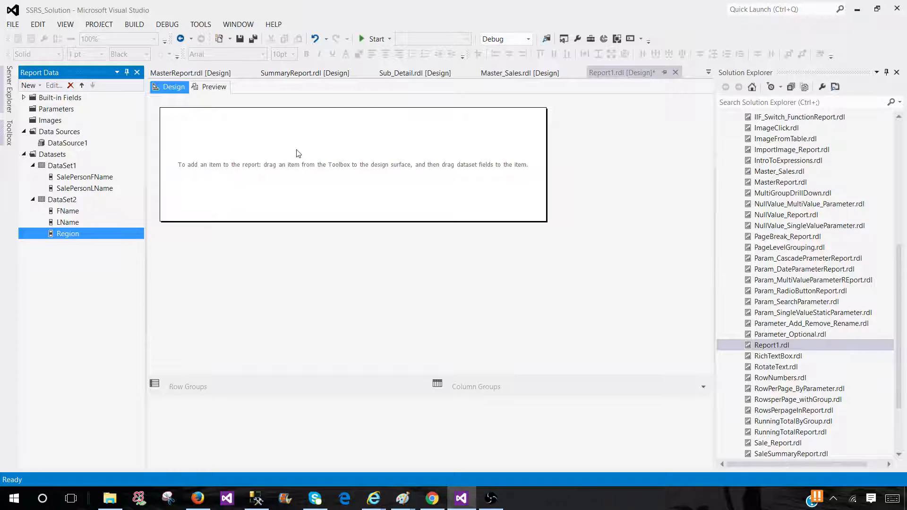
Step: Insert a table for SalePersonFName and SalePersonLName, then select DataSet2's Region field
{"action": "right_click", "coordinate": [298, 152]}
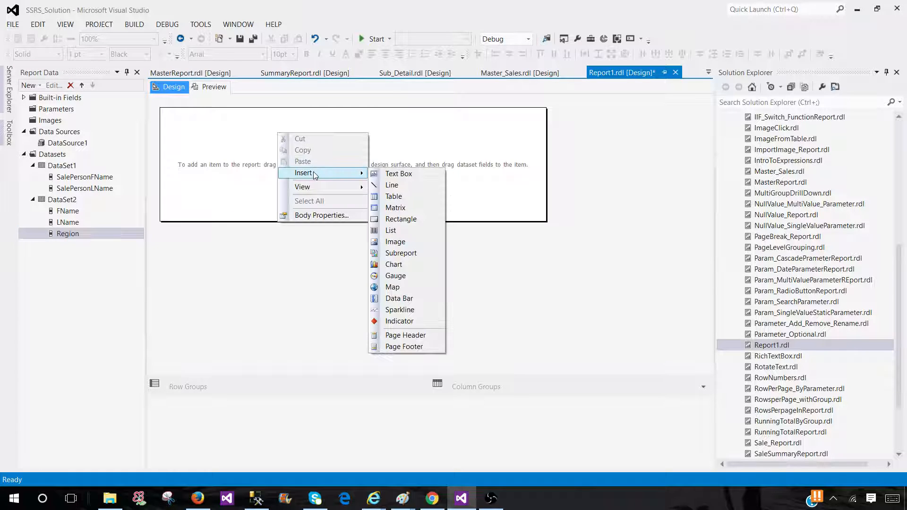
{"action": "left_click", "coordinate": [394, 196]}
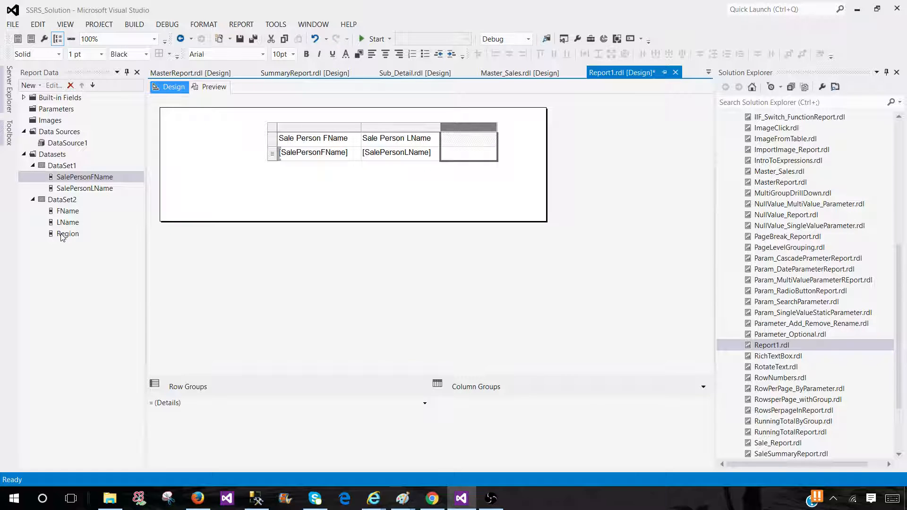
{"action": "left_click", "coordinate": [68, 233]}
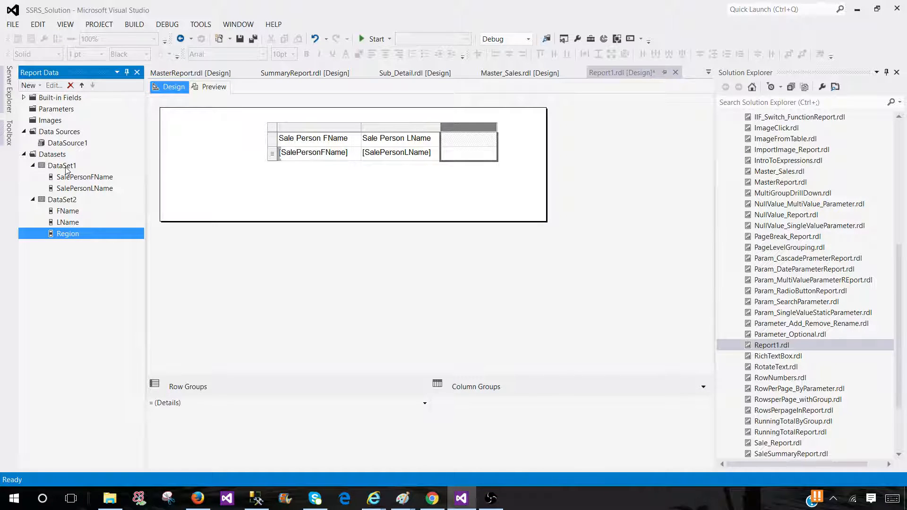
{"action": "mouse_move", "coordinate": [81, 179]}
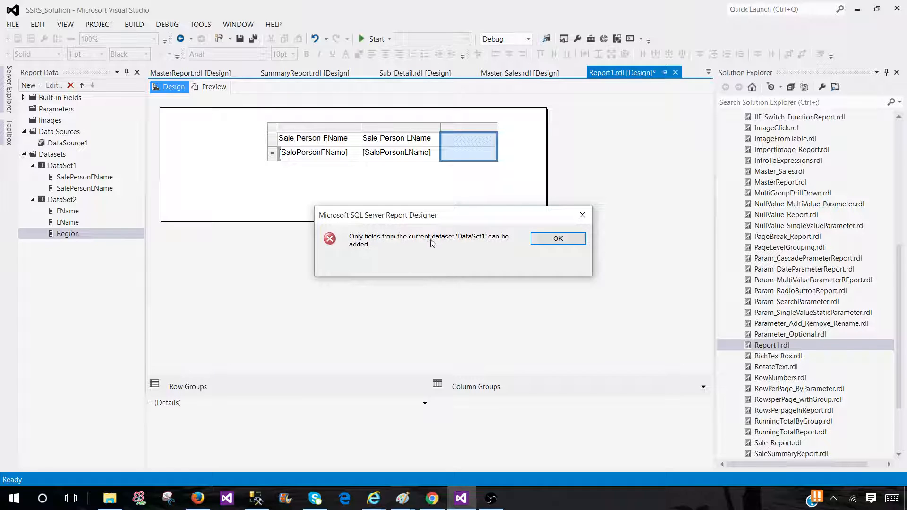
{"action": "mouse_move", "coordinate": [503, 246]}
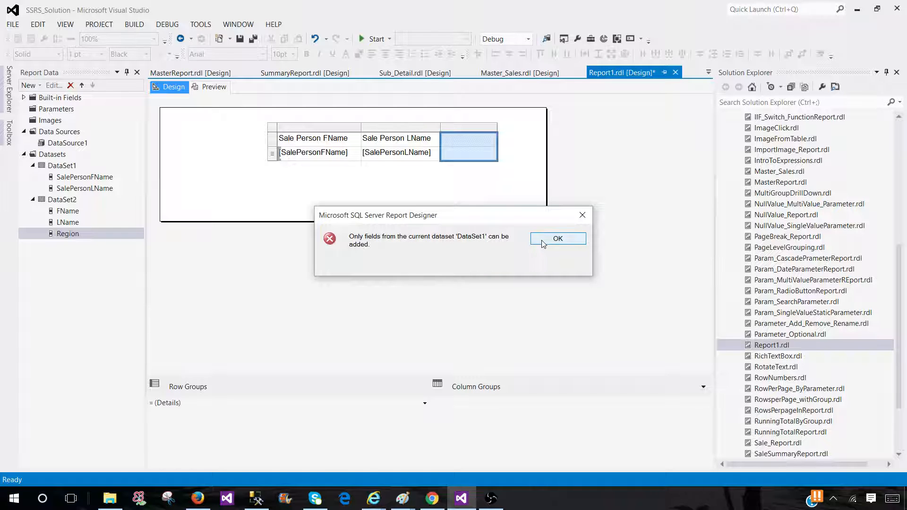
Step: Dismiss the DataSet1-only fields error, select the names table, and recheck the name fields
{"action": "left_click", "coordinate": [558, 238]}
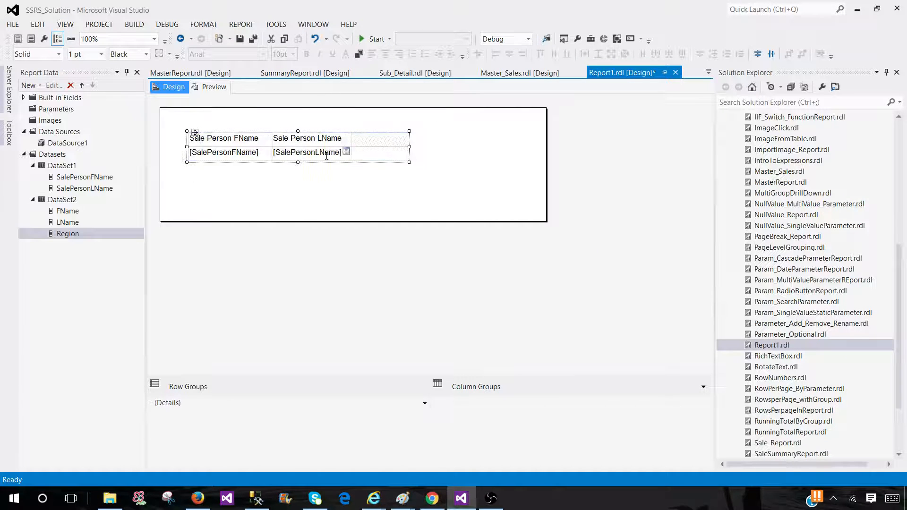
{"action": "left_click", "coordinate": [68, 234]}
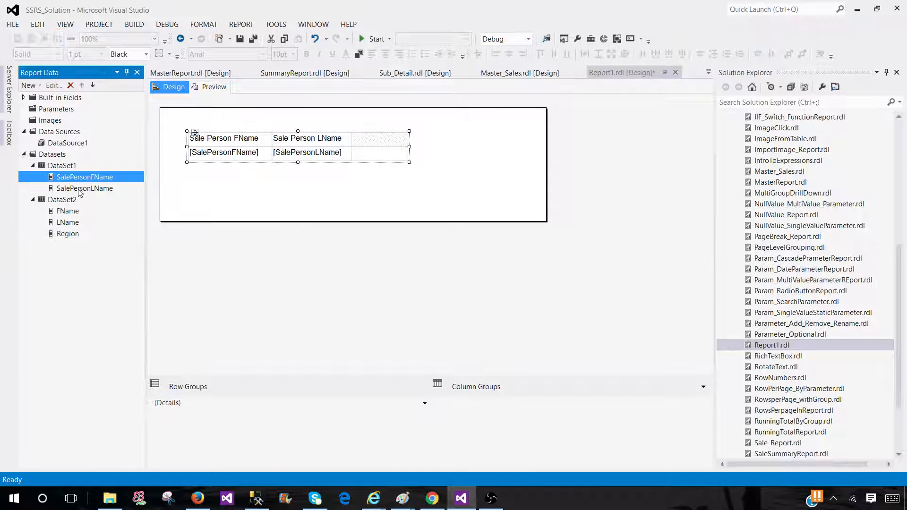
{"action": "left_click", "coordinate": [84, 188]}
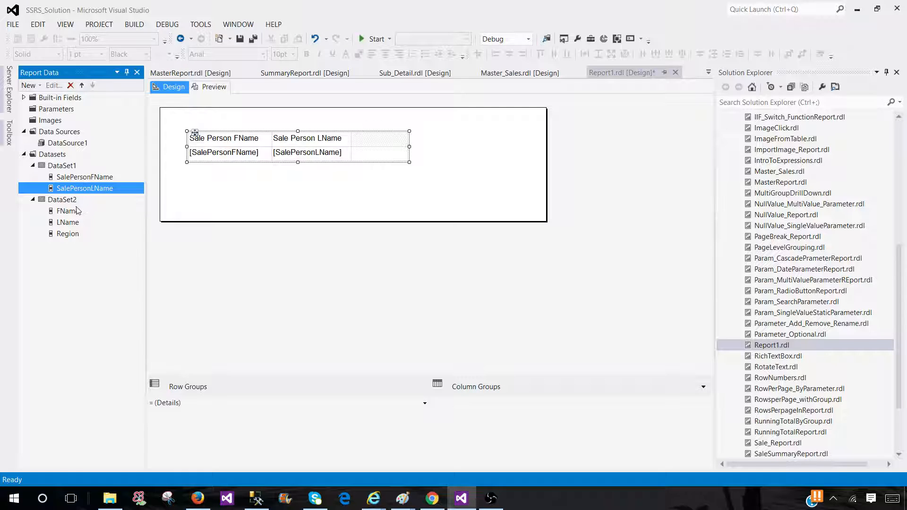
{"action": "left_click", "coordinate": [68, 222]}
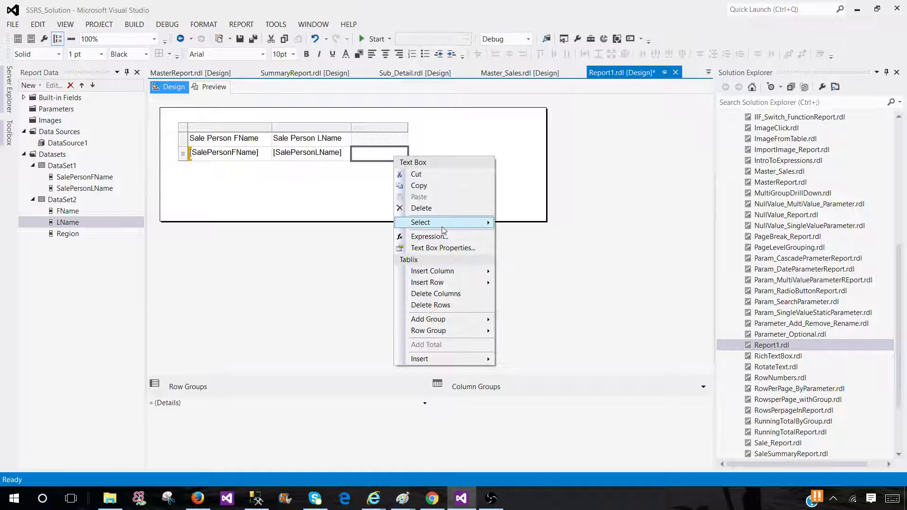
Step: In the third cell's expression, start =Lookup(Fields!SalePersonFName.Value+Fields!SalePersonLName.Value,
{"action": "left_click", "coordinate": [430, 236]}
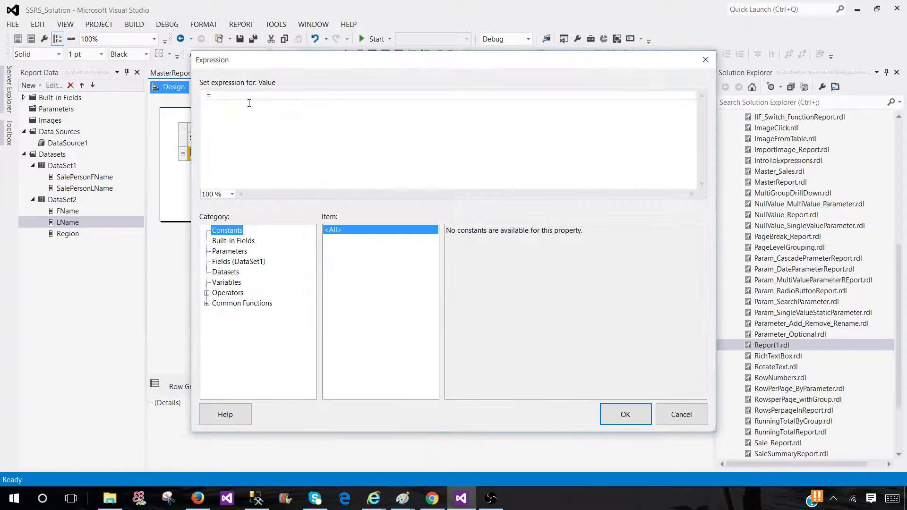
{"action": "type", "text": "Look"}
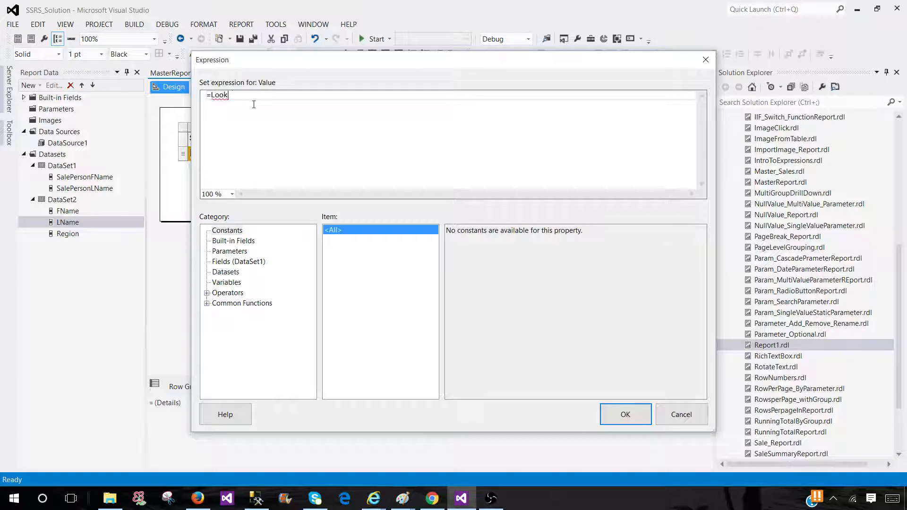
{"action": "type", "text": "up("}
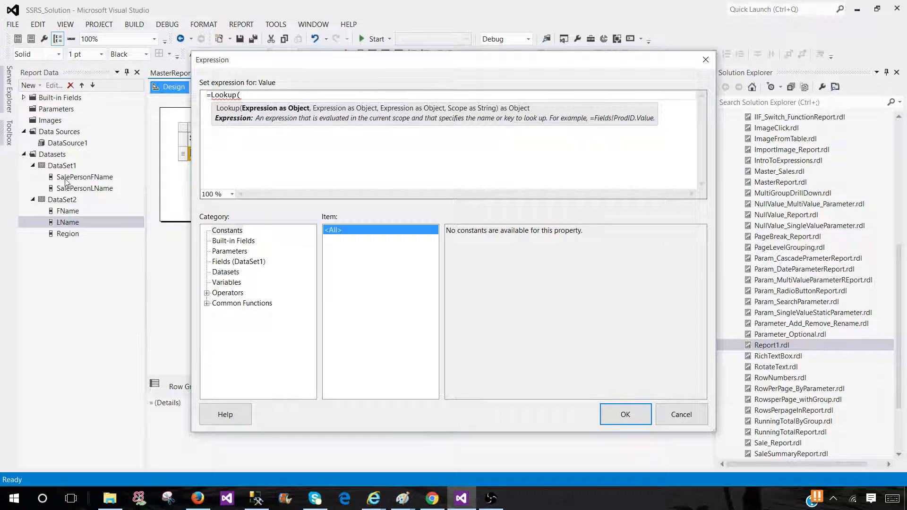
{"action": "left_click", "coordinate": [238, 262]}
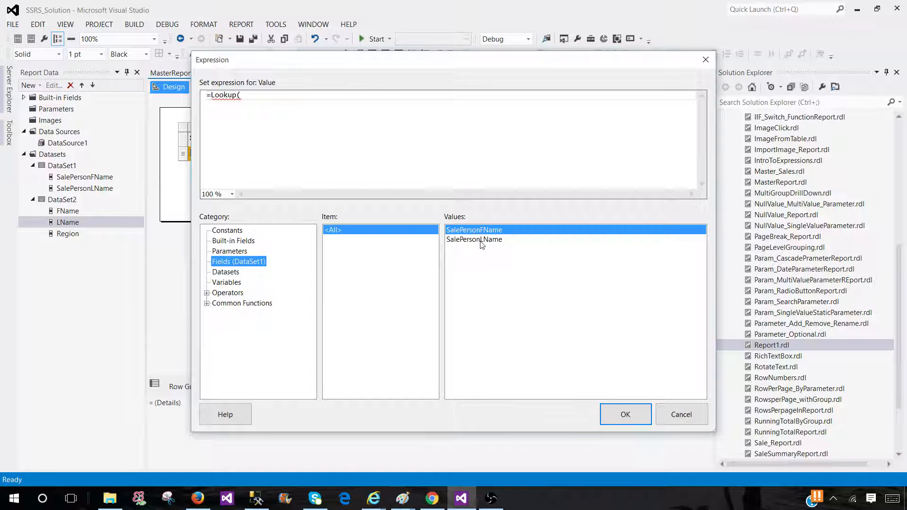
{"action": "mouse_move", "coordinate": [381, 113]}
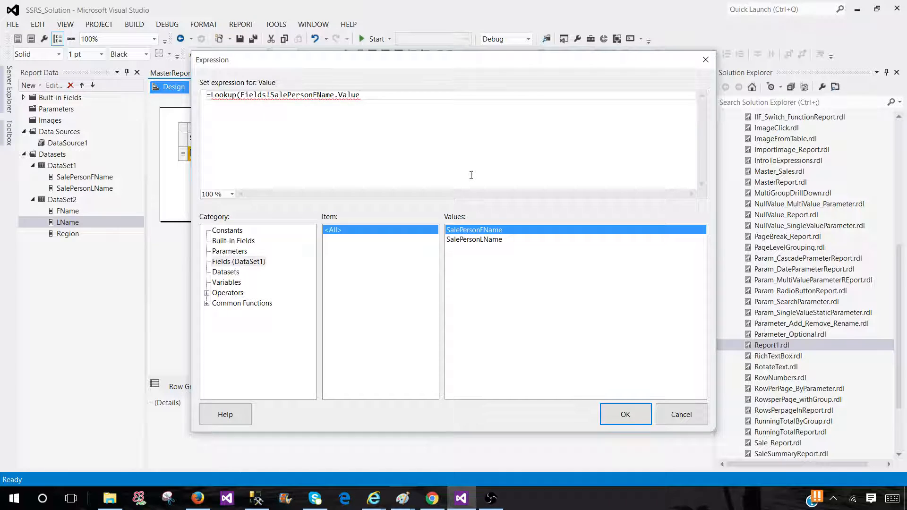
{"action": "type", "text": "+"}
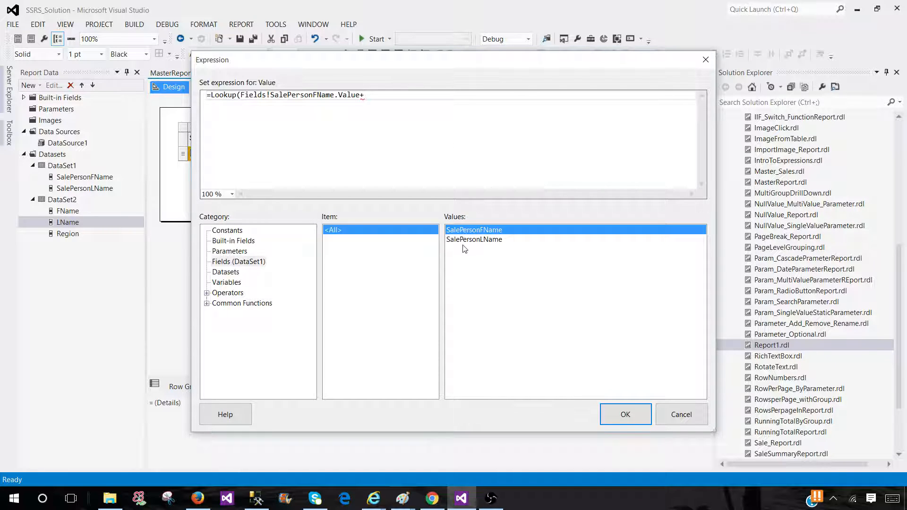
{"action": "double_click", "coordinate": [473, 239]}
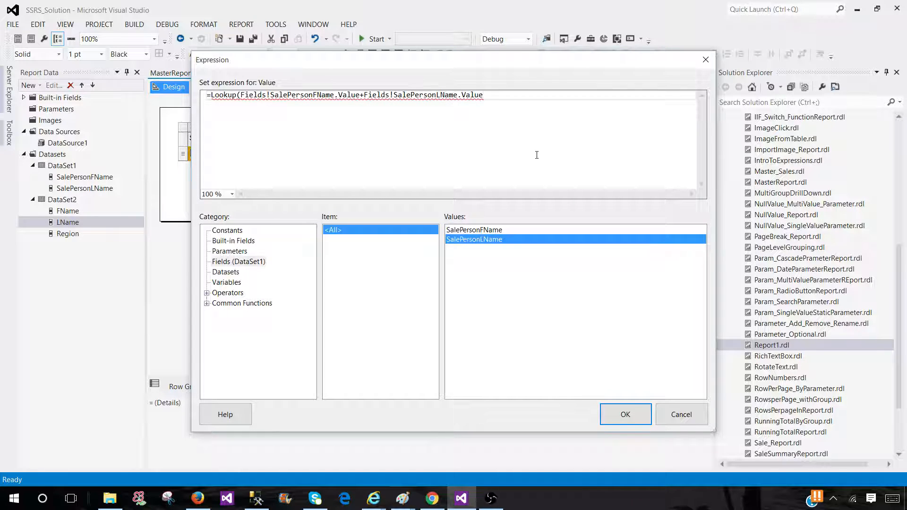
{"action": "type", "text": ","}
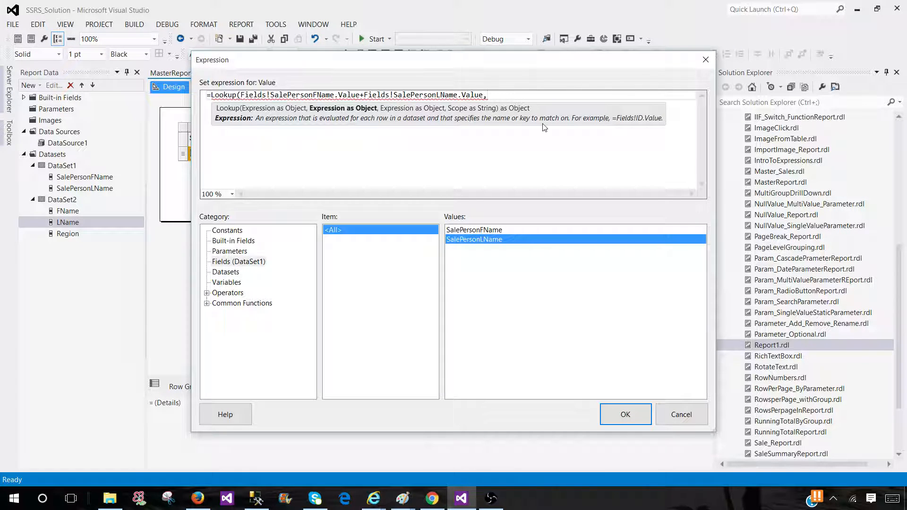
{"action": "mouse_move", "coordinate": [509, 85]}
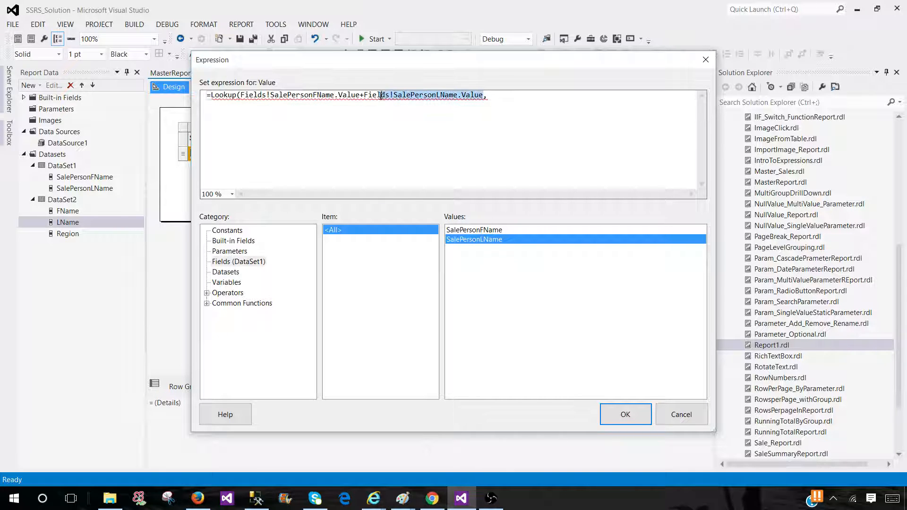
Step: Finish the Lookup with FName+LName as the match key, Region returned, "DataSet2", and confirm
{"action": "right_click", "coordinate": [390, 95]}
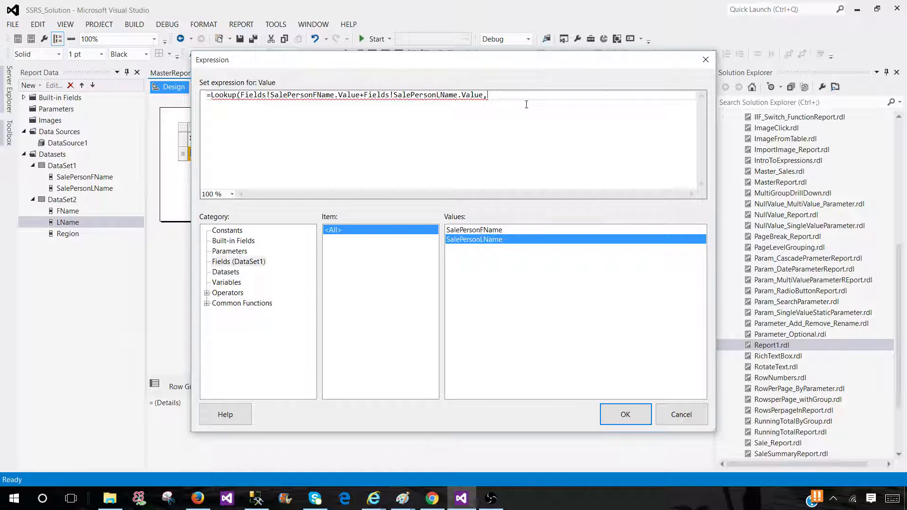
{"action": "type", "text": "Fields!SalePersonLName.Value"}
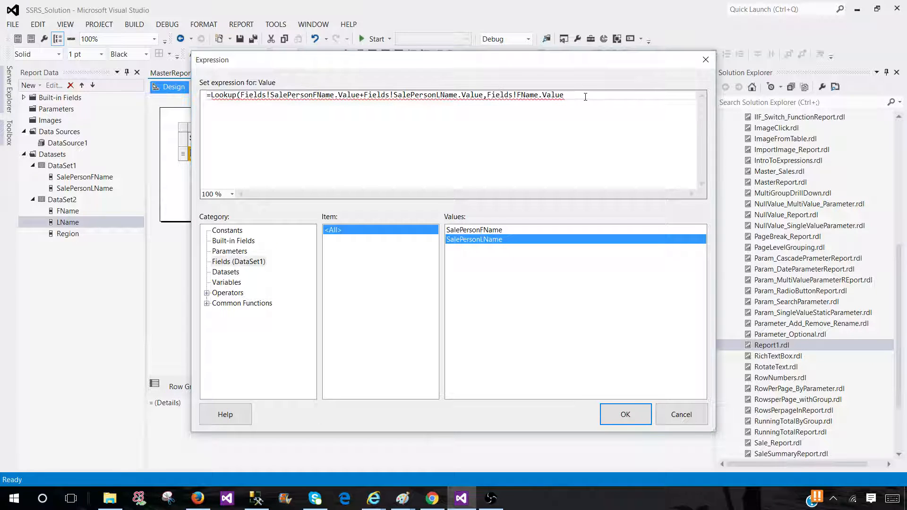
{"action": "type", "text": "+Fields!LName.Value"}
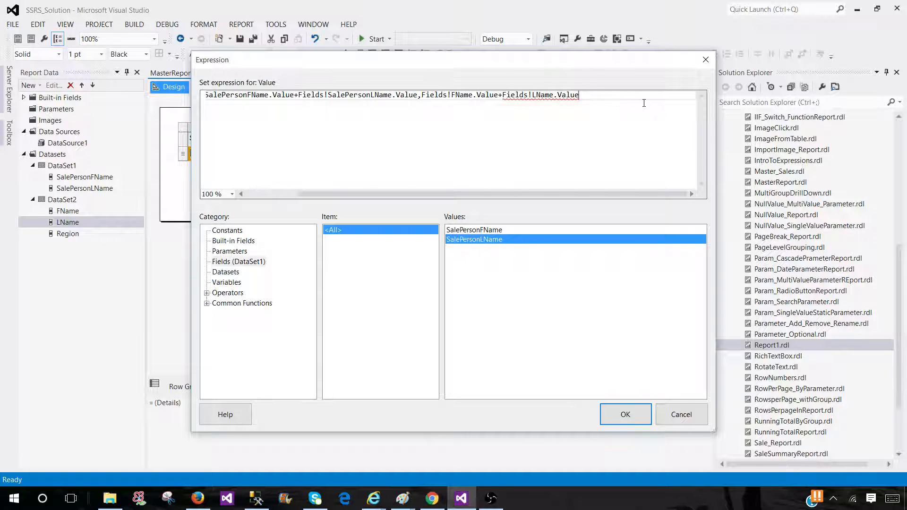
{"action": "type", "text": ","}
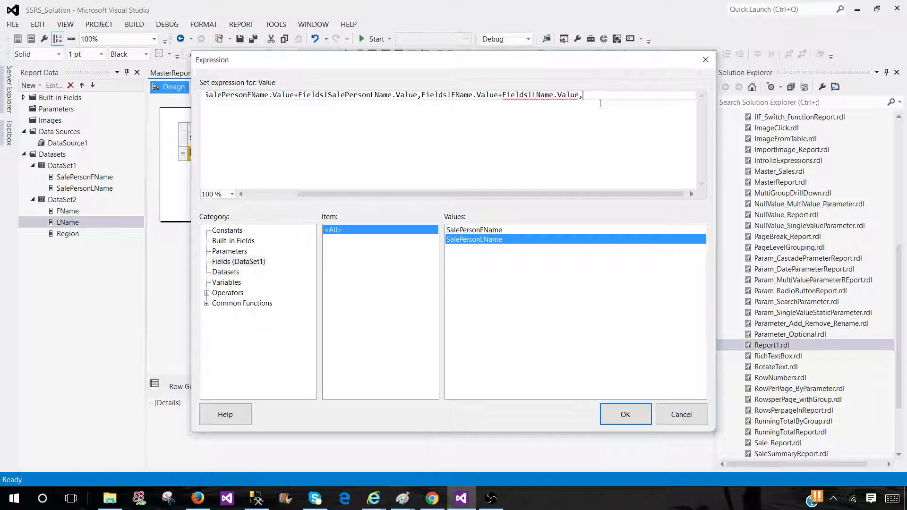
{"action": "type", "text": "Fields!FName.Value"}
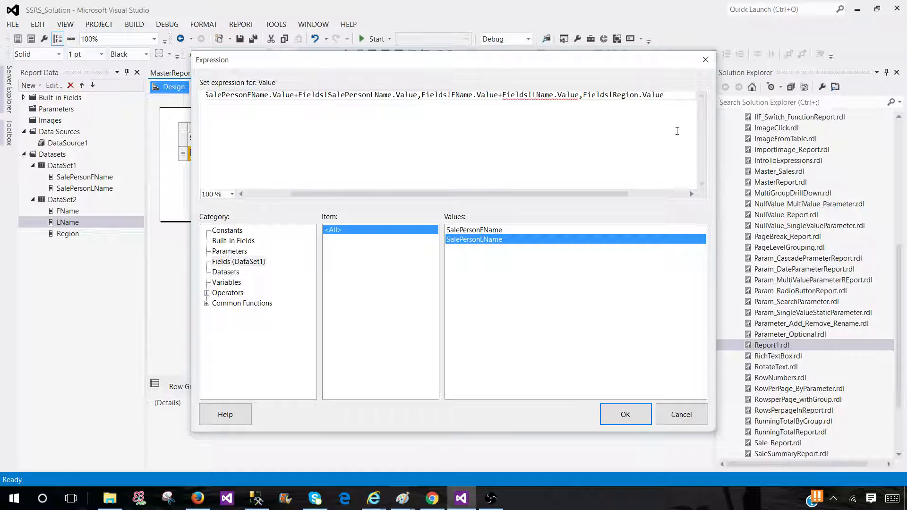
{"action": "type", "text": ","}
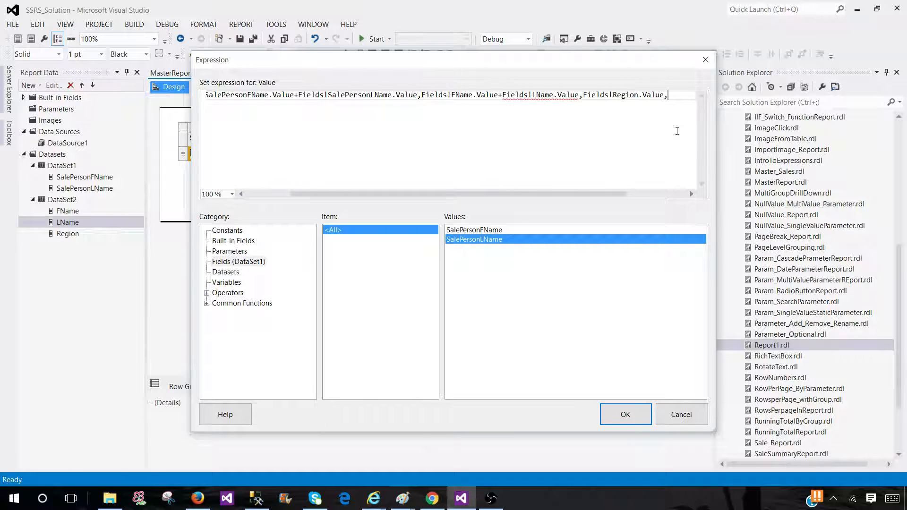
{"action": "type", "text": "\"Data"}
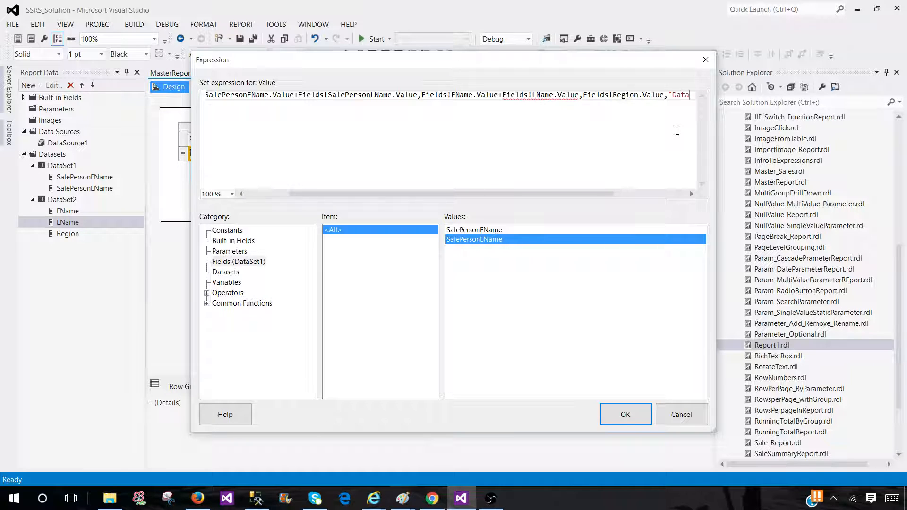
{"action": "type", "text": "Set"}
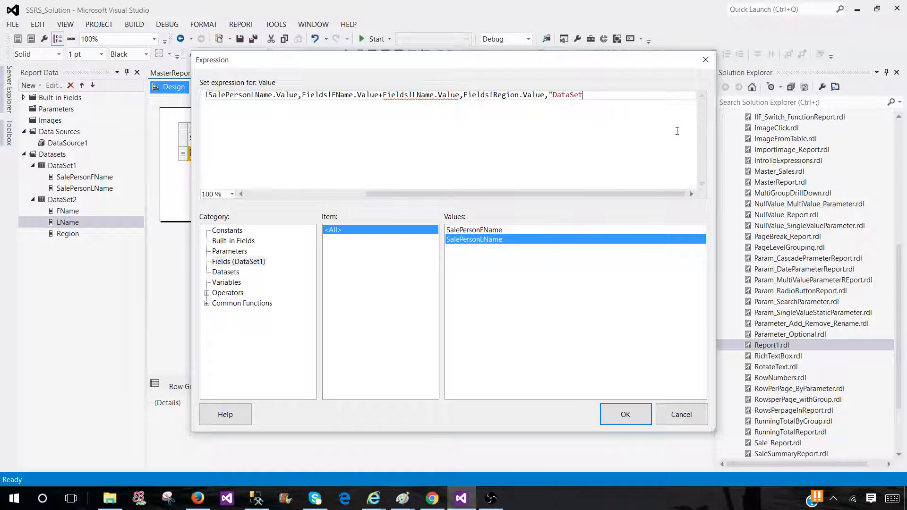
{"action": "type", "text": "2"}
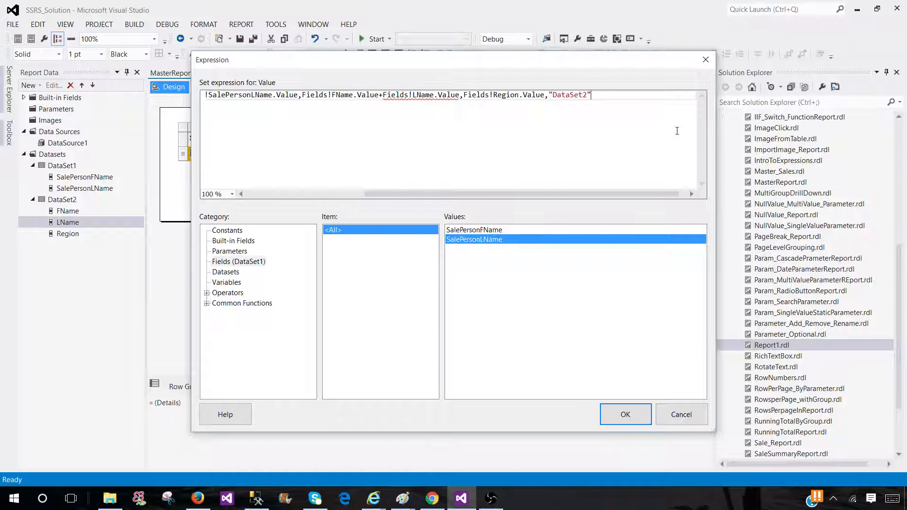
{"action": "type", "text": ")"}
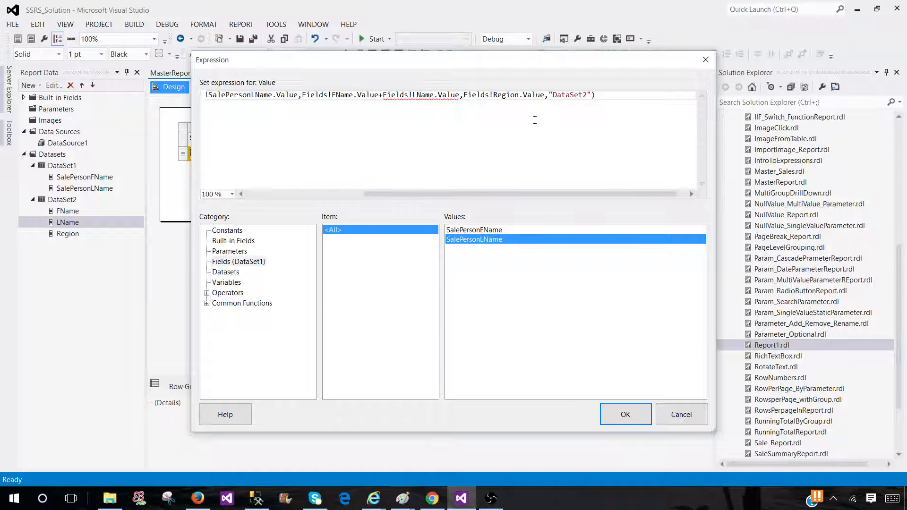
{"action": "mouse_move", "coordinate": [178, 189]}
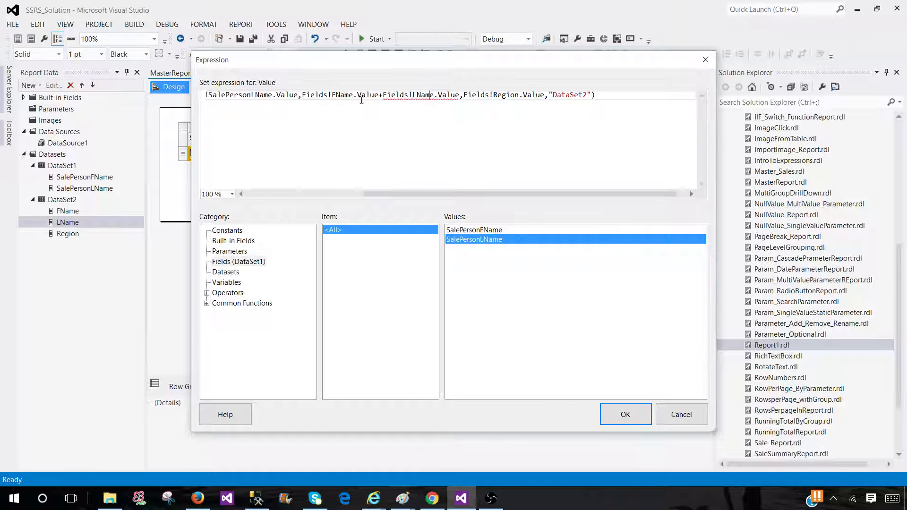
{"action": "left_click", "coordinate": [626, 415]}
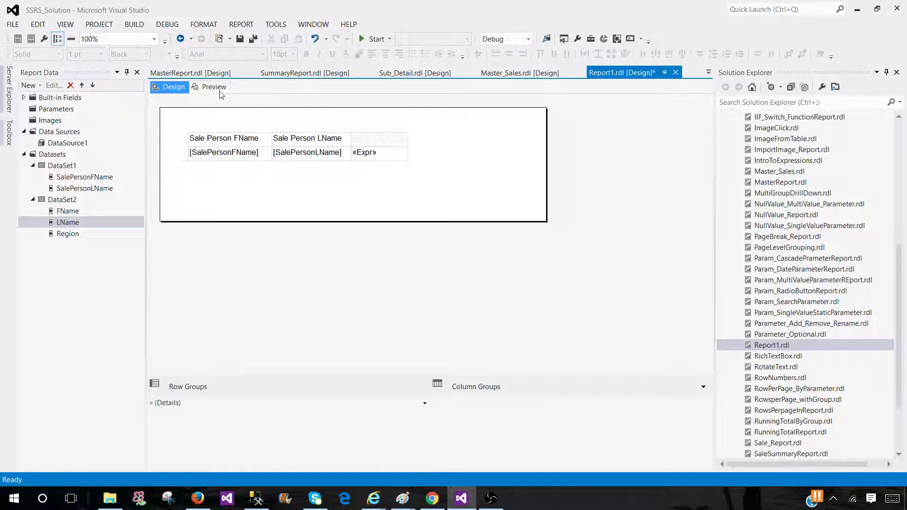
Step: Preview the report, where Region shows Asia for only four salespeople
{"action": "left_click", "coordinate": [214, 87]}
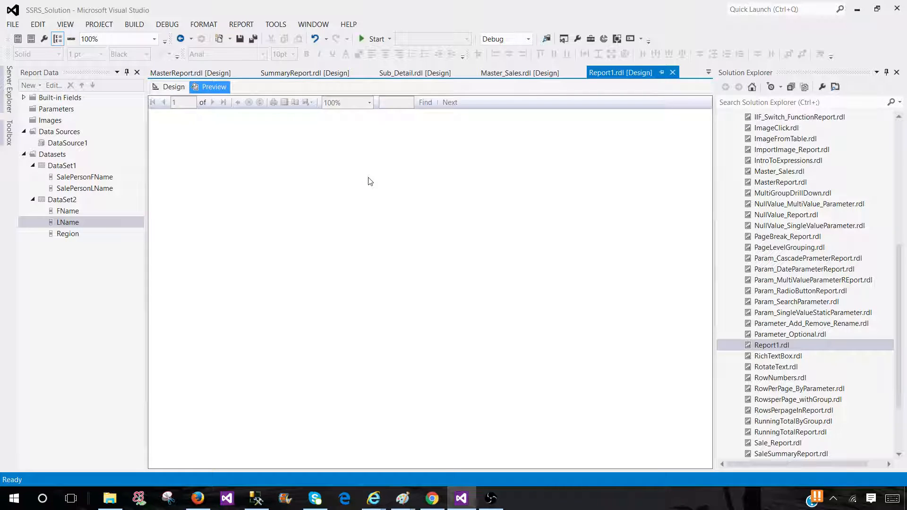
{"action": "left_click", "coordinate": [213, 87]}
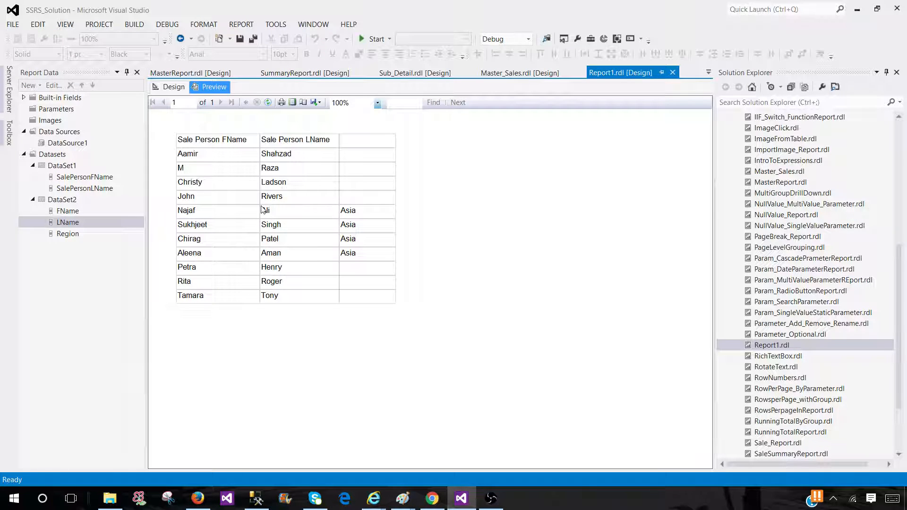
{"action": "mouse_move", "coordinate": [279, 134]}
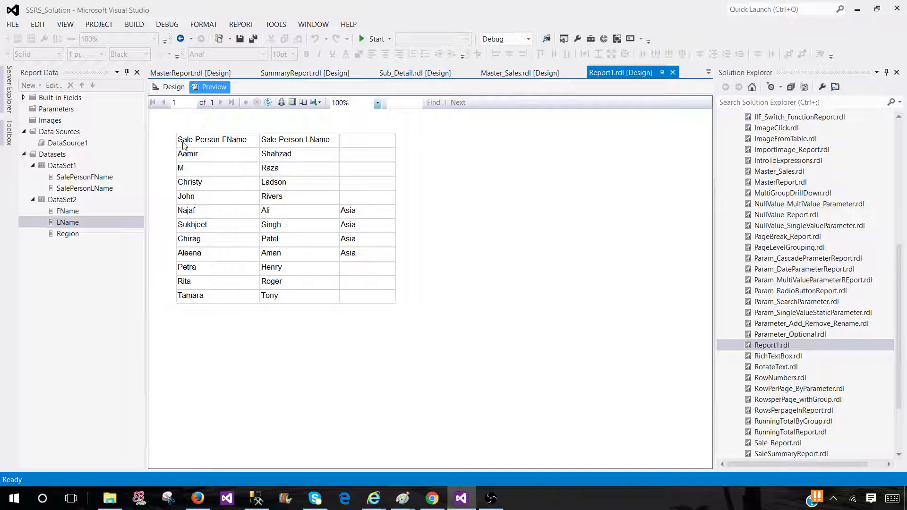
{"action": "mouse_move", "coordinate": [237, 159]}
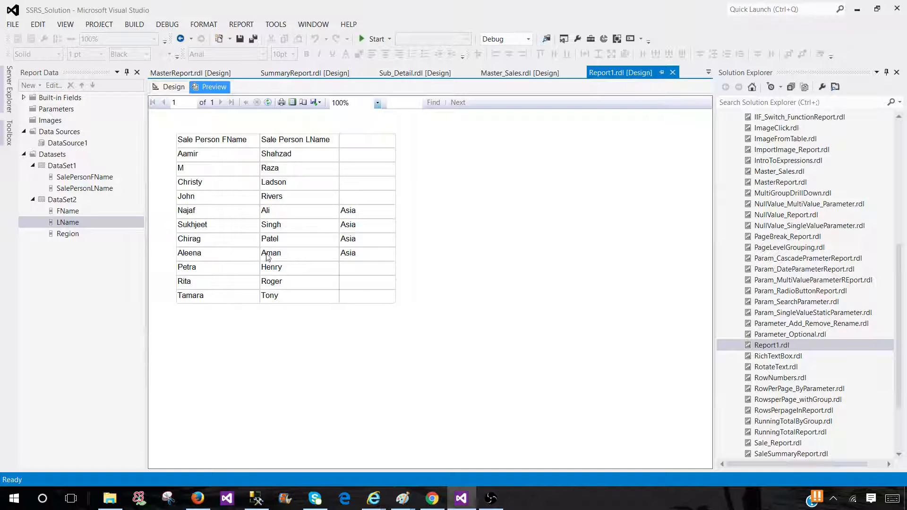
{"action": "mouse_move", "coordinate": [247, 212]}
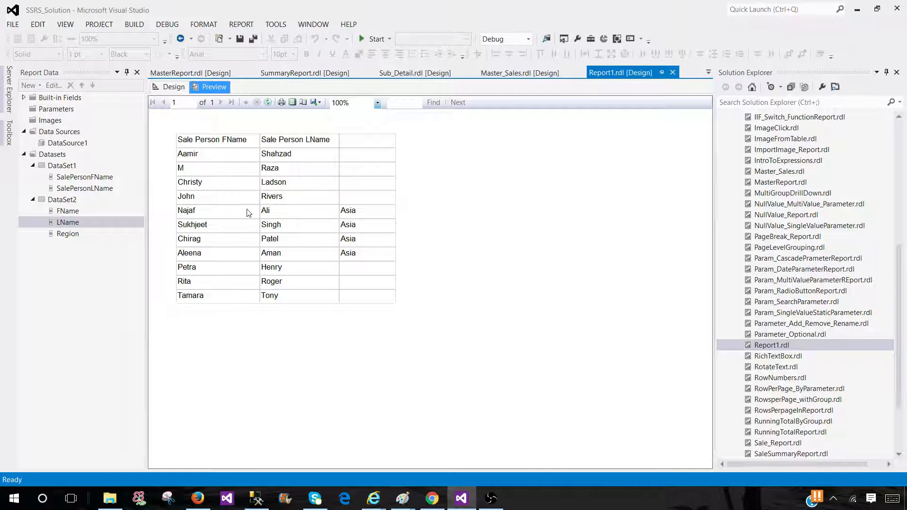
{"action": "mouse_move", "coordinate": [229, 252]}
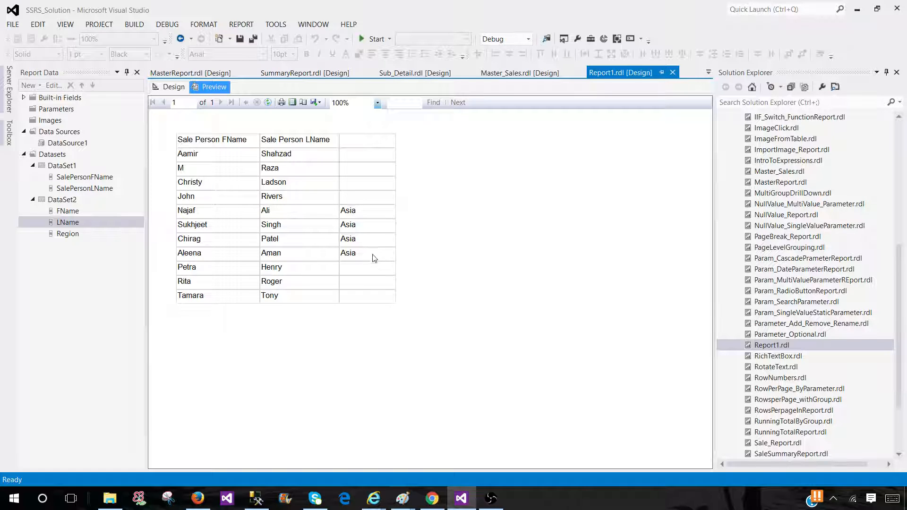
{"action": "mouse_move", "coordinate": [362, 190]}
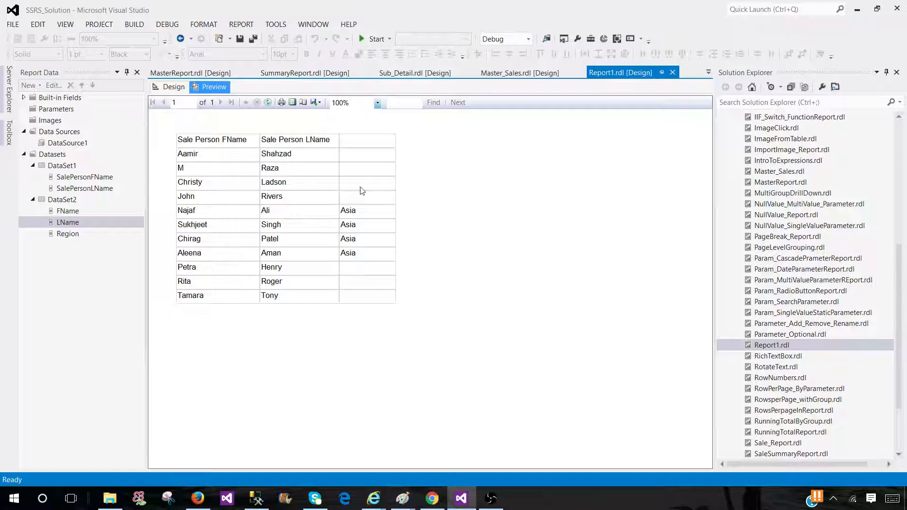
{"action": "mouse_move", "coordinate": [339, 196]}
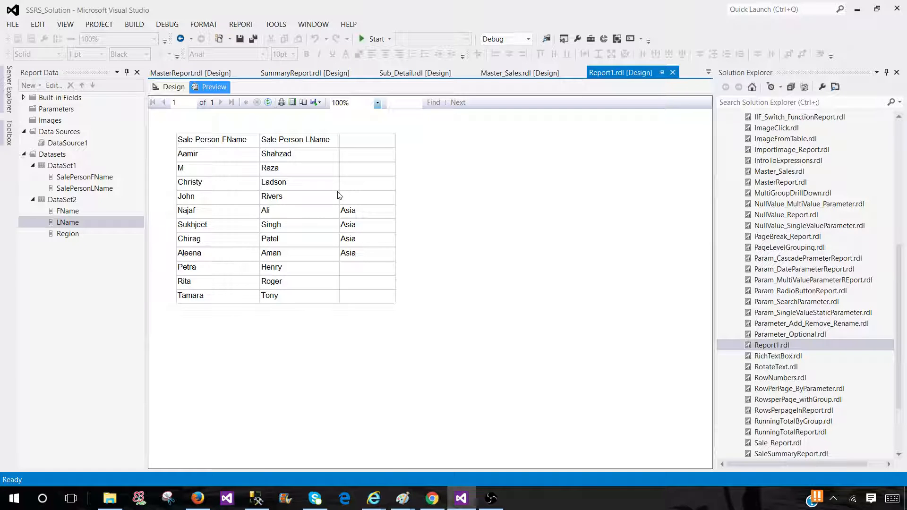
Step: Reopen the «Expr» cell's Lookup expression, scroll through it, and close it unchanged
{"action": "right_click", "coordinate": [374, 153]}
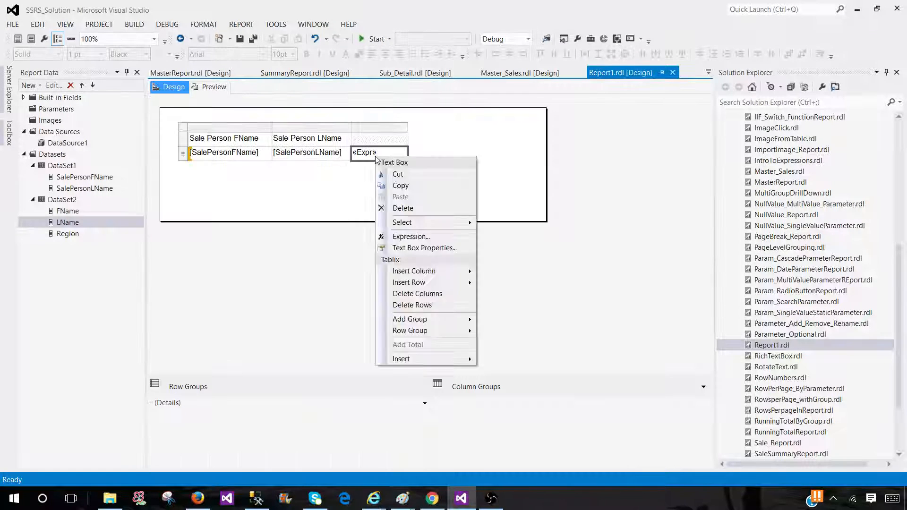
{"action": "left_click", "coordinate": [411, 237]}
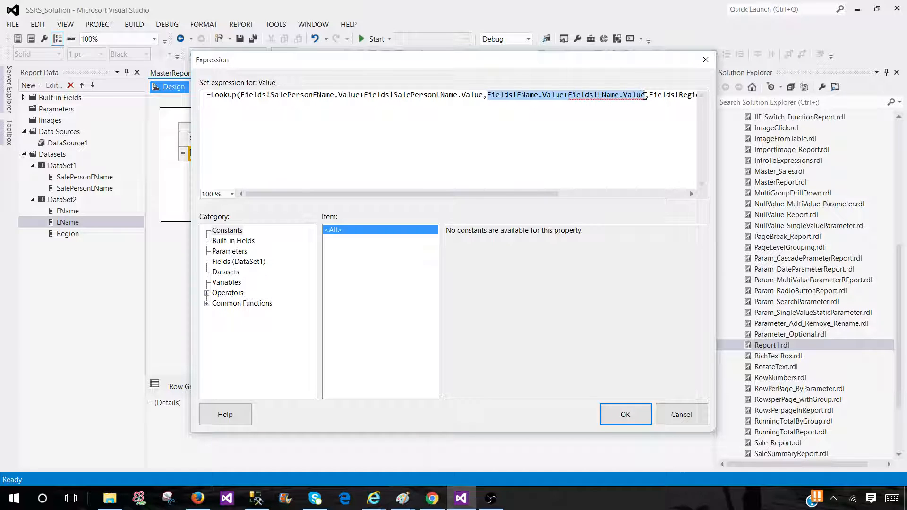
{"action": "scroll", "scroll_direction": "right", "scroll_amount": 3}
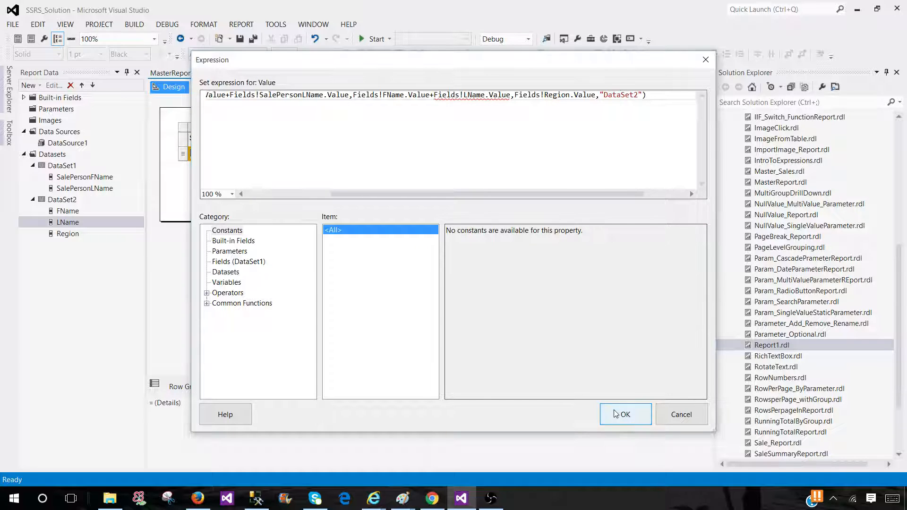
{"action": "left_click", "coordinate": [626, 415]}
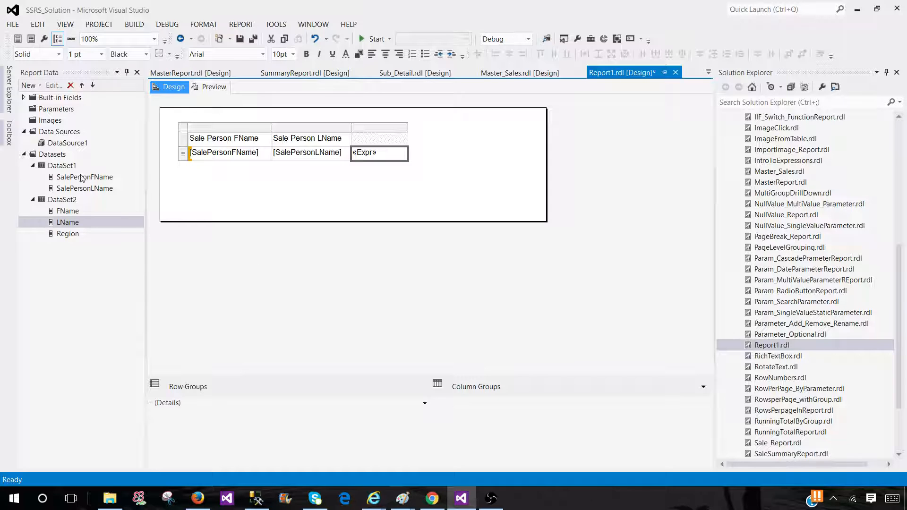
Step: Add a FullName calculated field to DataSet1 as SalePersonFName plus SalePersonLName
{"action": "left_click", "coordinate": [85, 188]}
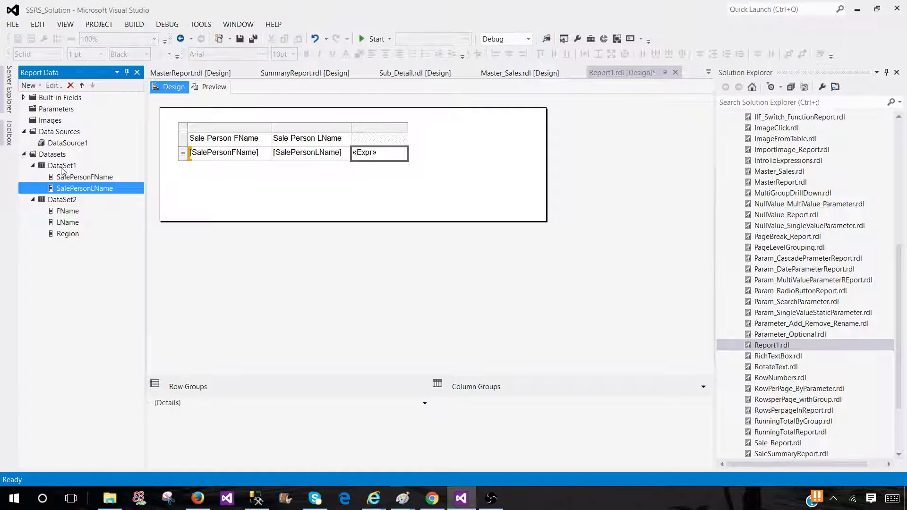
{"action": "left_click", "coordinate": [61, 165]}
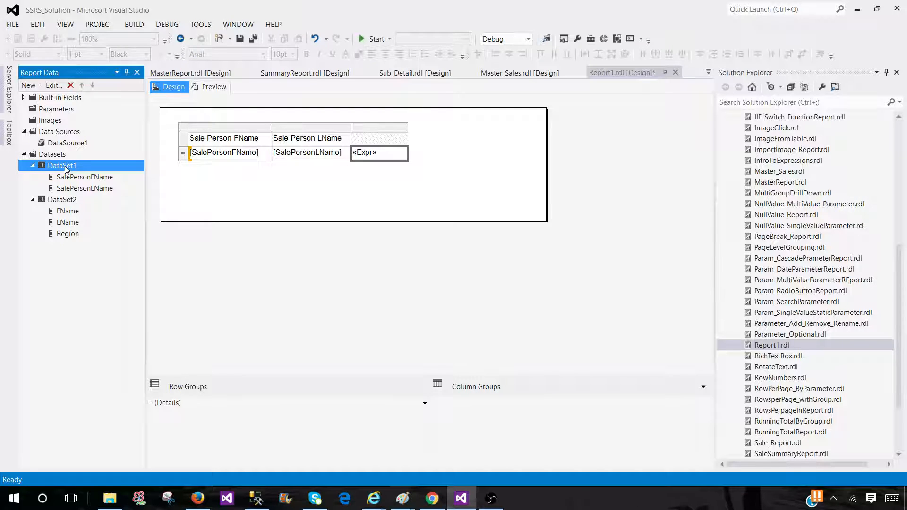
{"action": "right_click", "coordinate": [61, 165]}
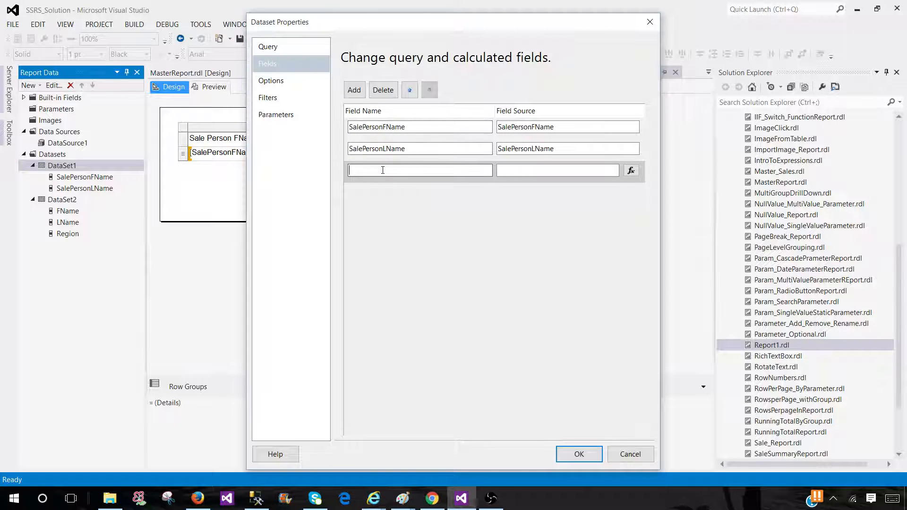
{"action": "type", "text": "FullName"}
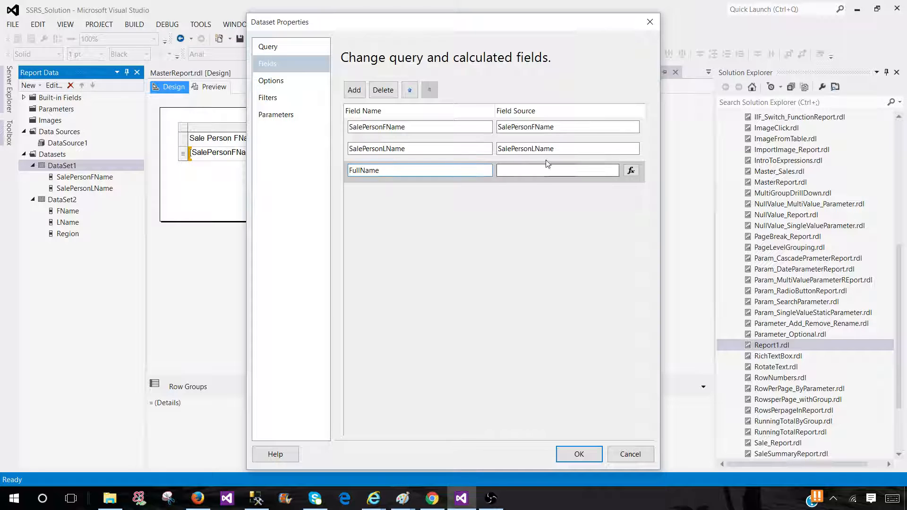
{"action": "left_click", "coordinate": [631, 169]}
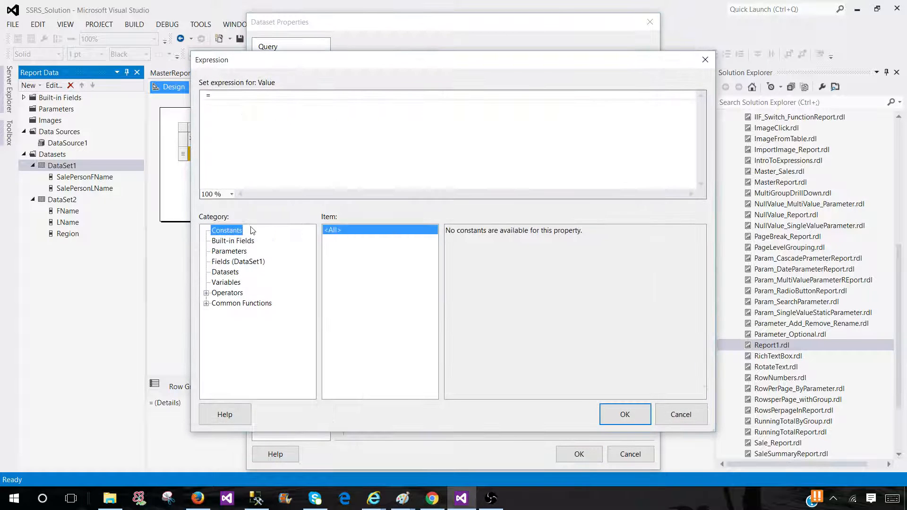
{"action": "left_click", "coordinate": [236, 262]}
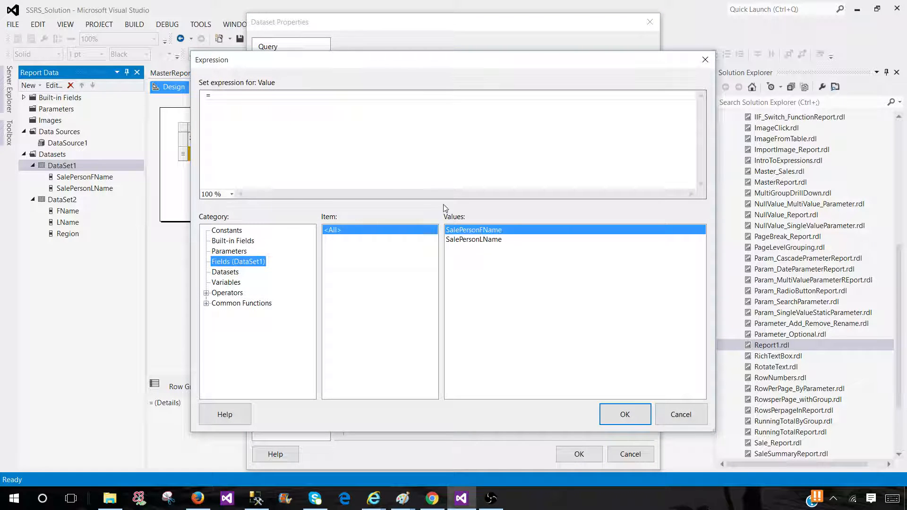
{"action": "double_click", "coordinate": [473, 230]}
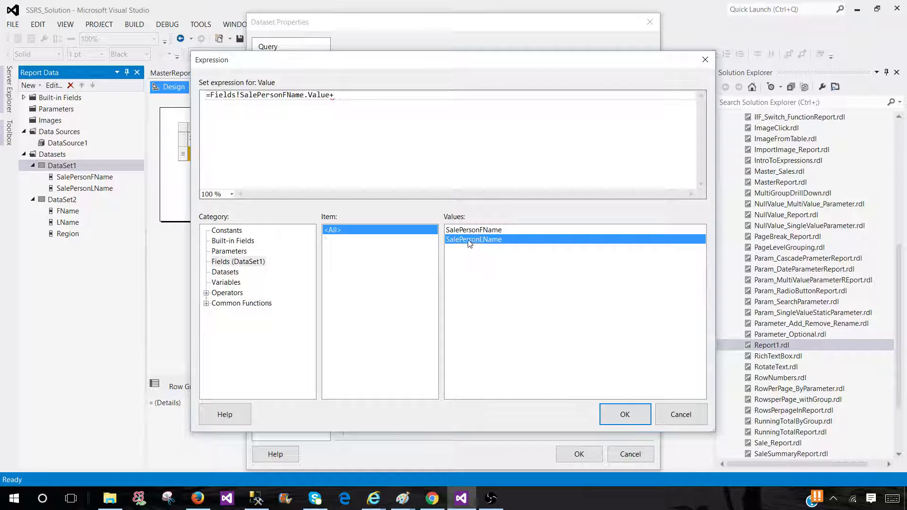
{"action": "double_click", "coordinate": [474, 240]}
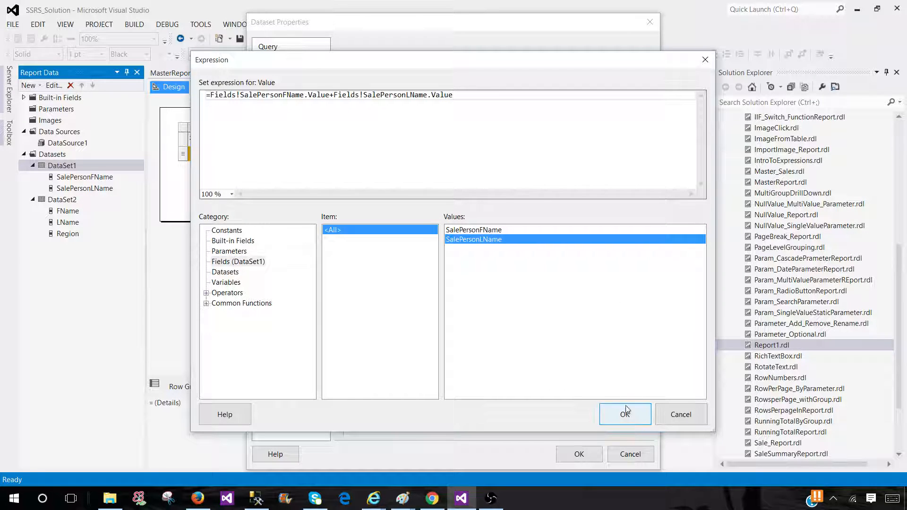
{"action": "left_click", "coordinate": [625, 415]}
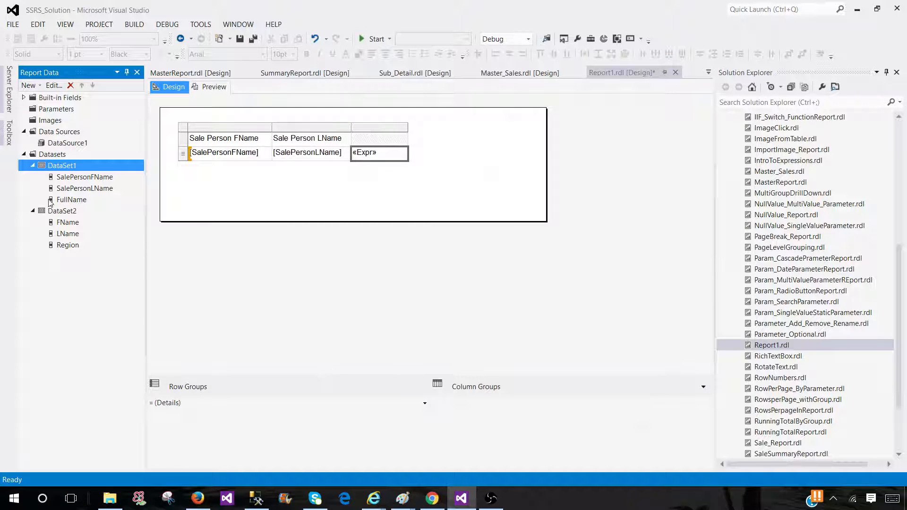
Step: Define DataSet2's FullName calculated field as =Fields!FName.Value+Fields!LName.Value
{"action": "left_click", "coordinate": [62, 211]}
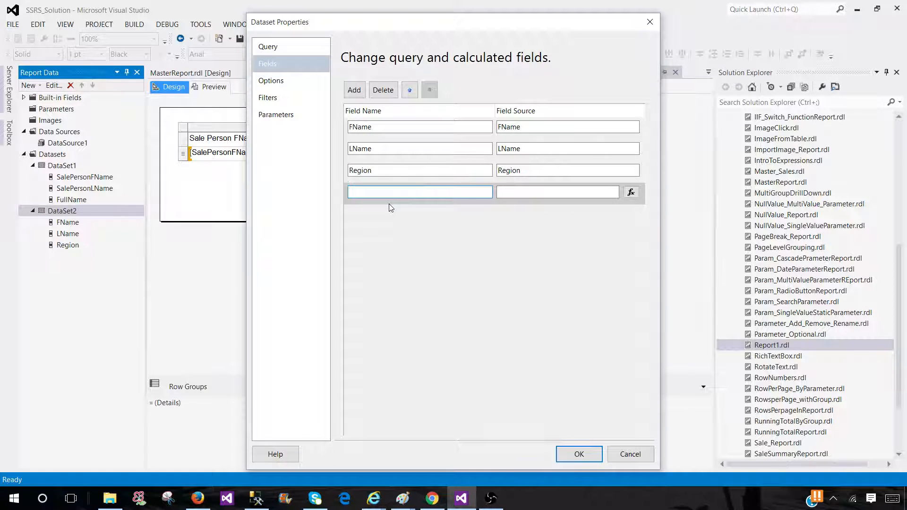
{"action": "type", "text": "FullName"}
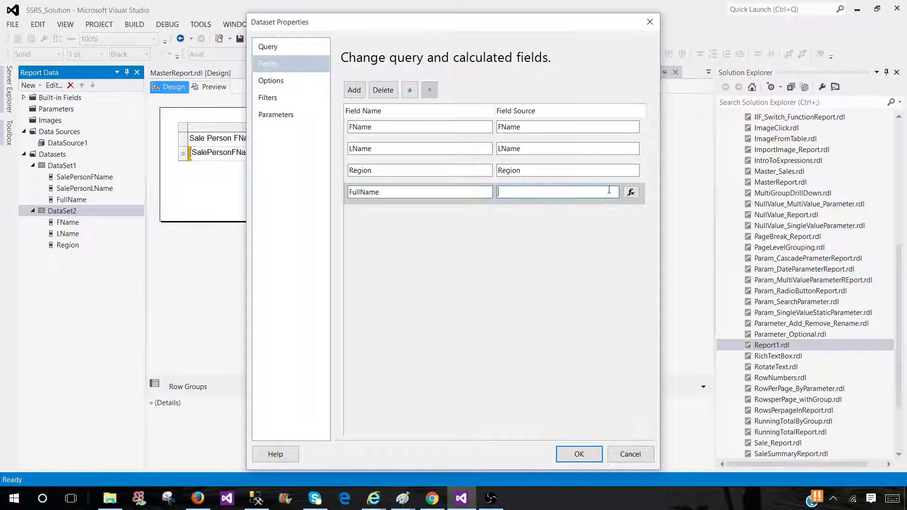
{"action": "left_click", "coordinate": [632, 191]}
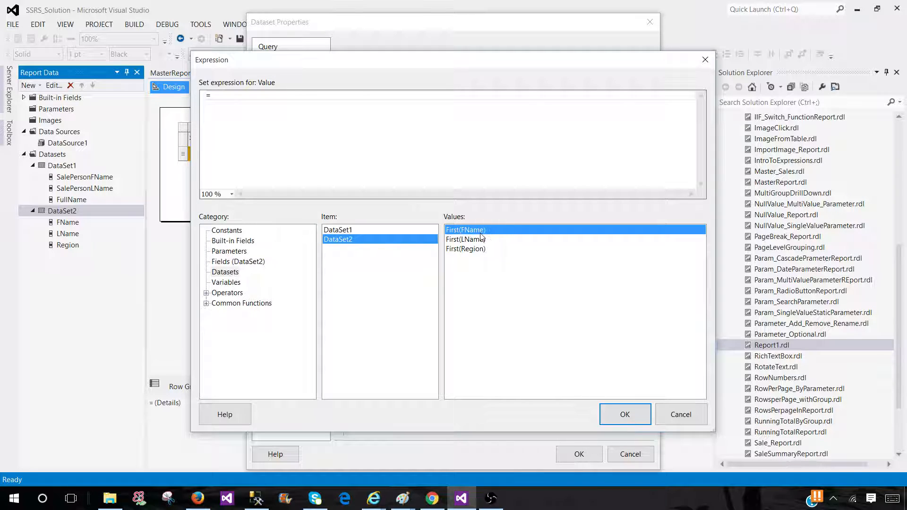
{"action": "double_click", "coordinate": [466, 230]}
{"action": "type", "text": "Fields!FName.Value+"}
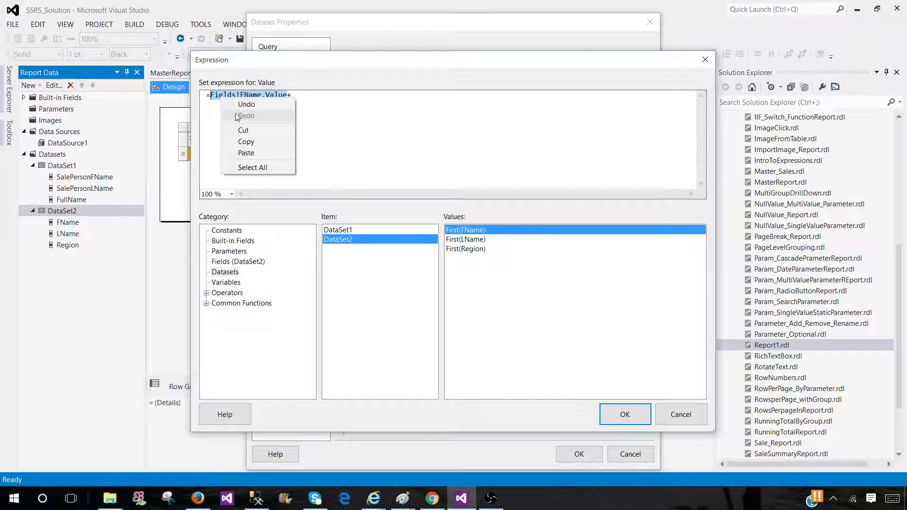
{"action": "left_click", "coordinate": [325, 97]}
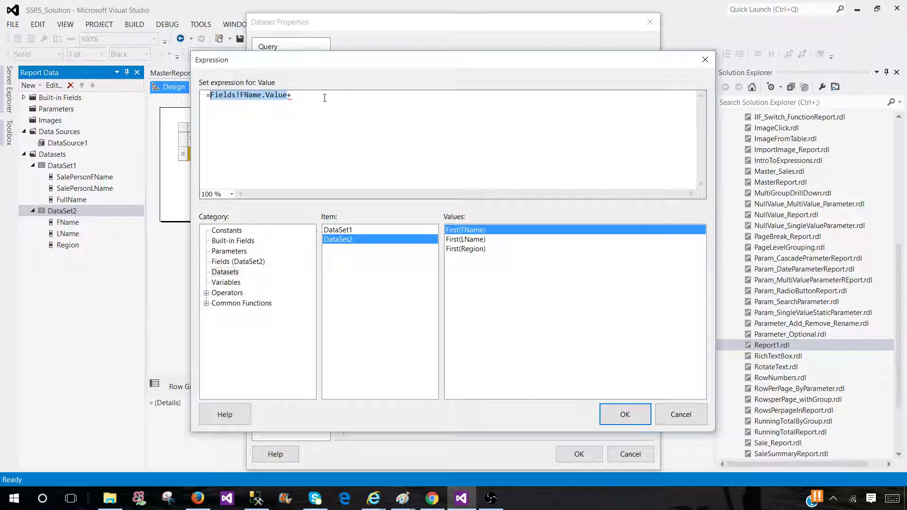
{"action": "left_click", "coordinate": [238, 261]}
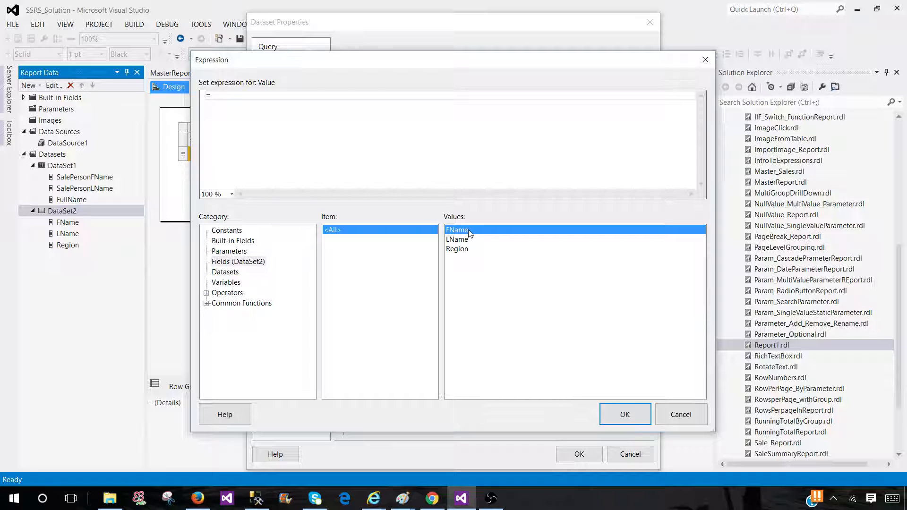
{"action": "double_click", "coordinate": [458, 230]}
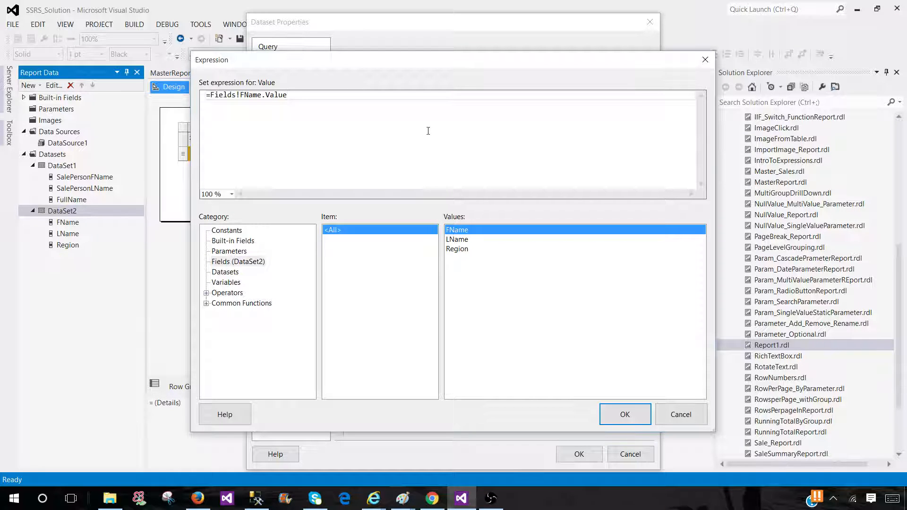
{"action": "type", "text": "+"}
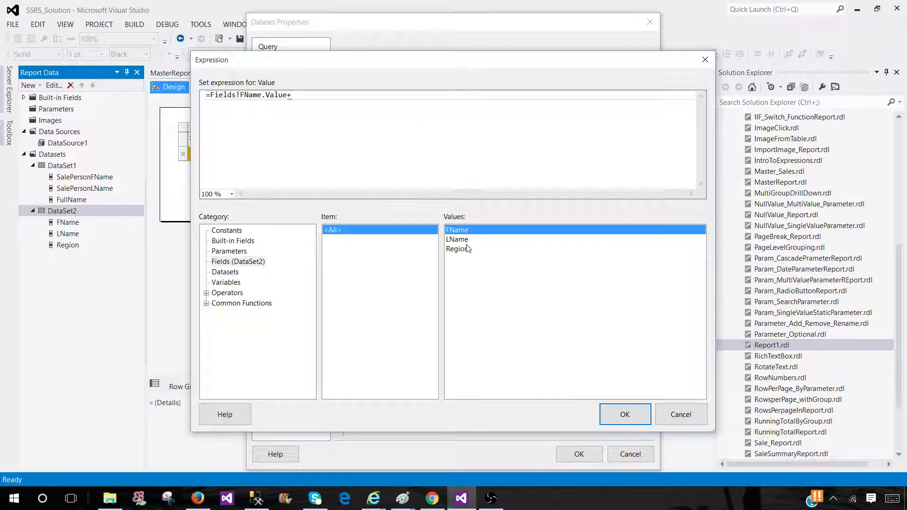
{"action": "double_click", "coordinate": [457, 239]}
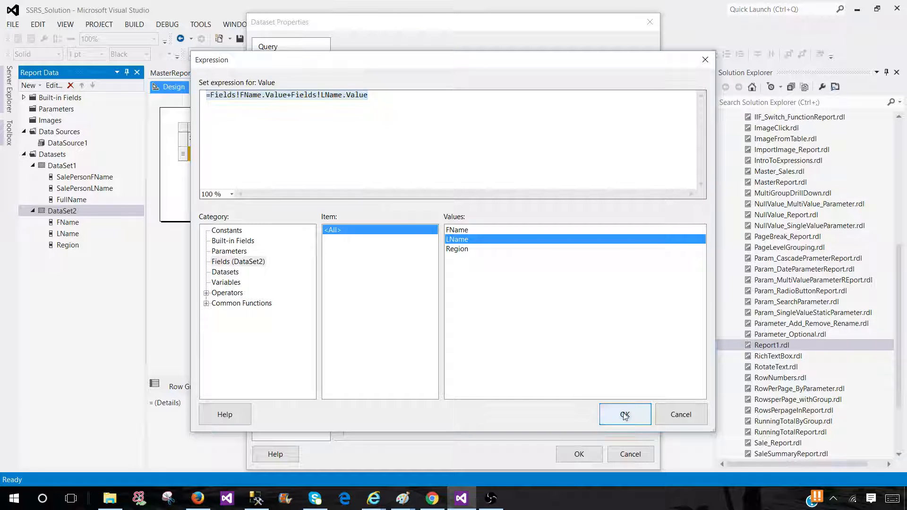
{"action": "left_click", "coordinate": [625, 414]}
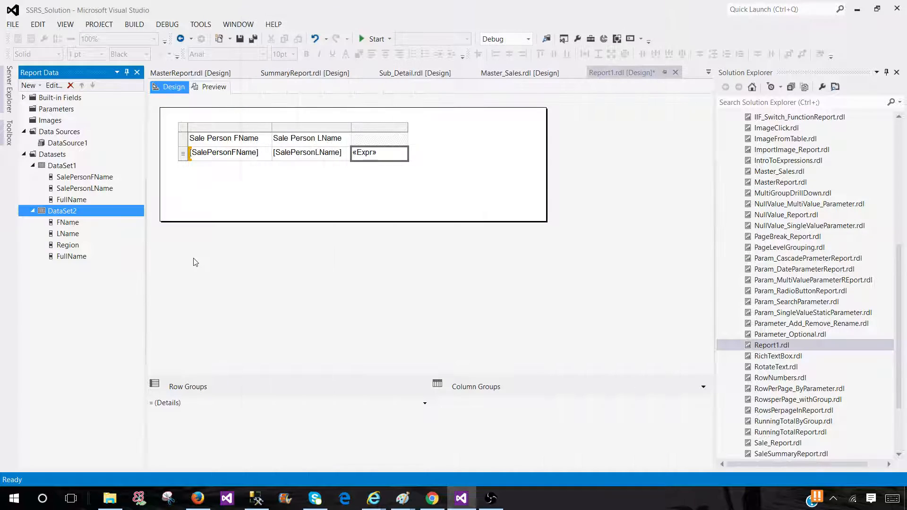
Step: Rewrite the third cell's Lookup to match Fields!FullName.Value across both datasets, returning Region
{"action": "left_click", "coordinate": [374, 152]}
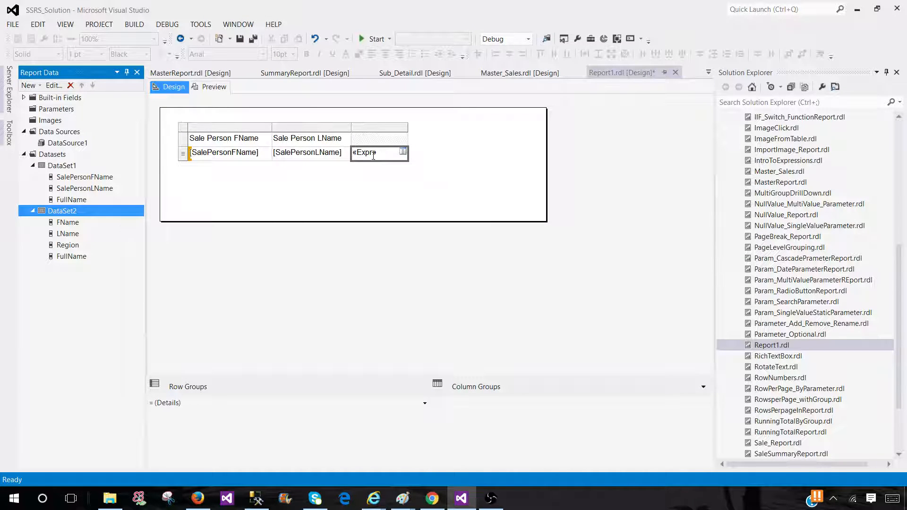
{"action": "right_click", "coordinate": [376, 153]}
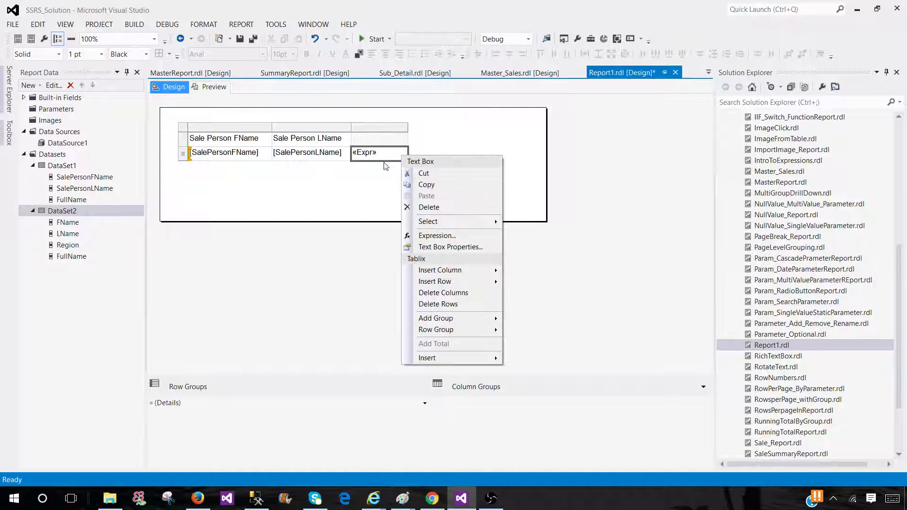
{"action": "left_click", "coordinate": [437, 236]}
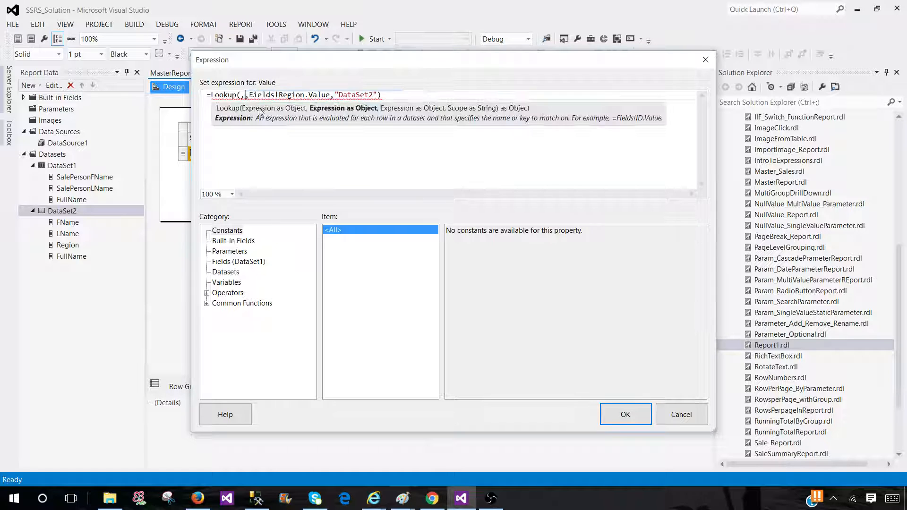
{"action": "mouse_move", "coordinate": [286, 205]}
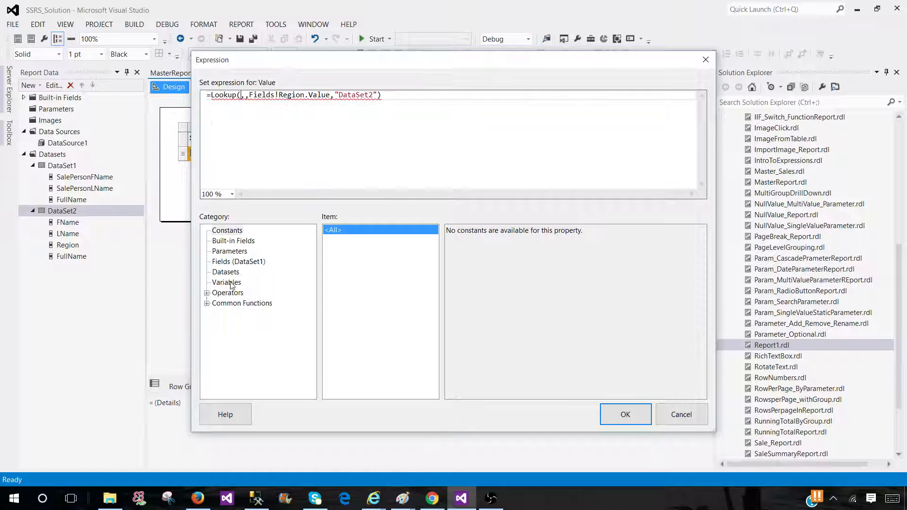
{"action": "left_click", "coordinate": [237, 262]}
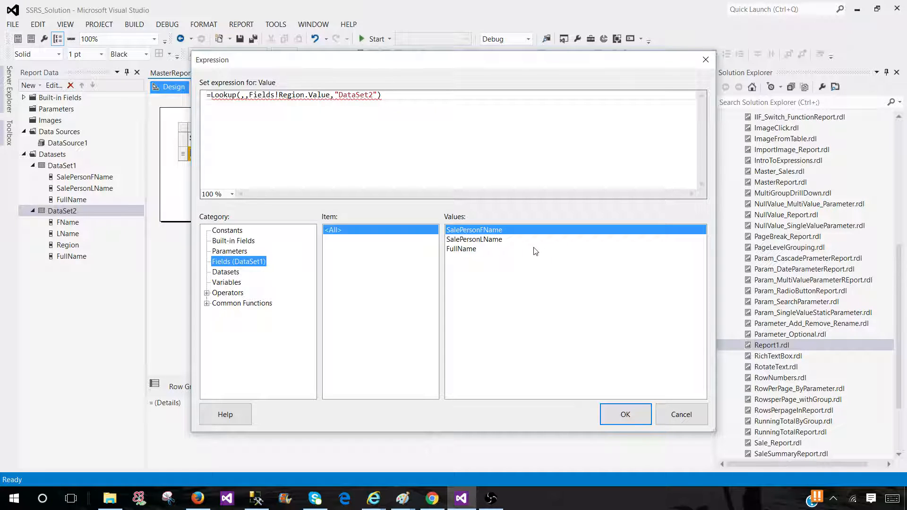
{"action": "double_click", "coordinate": [462, 248]}
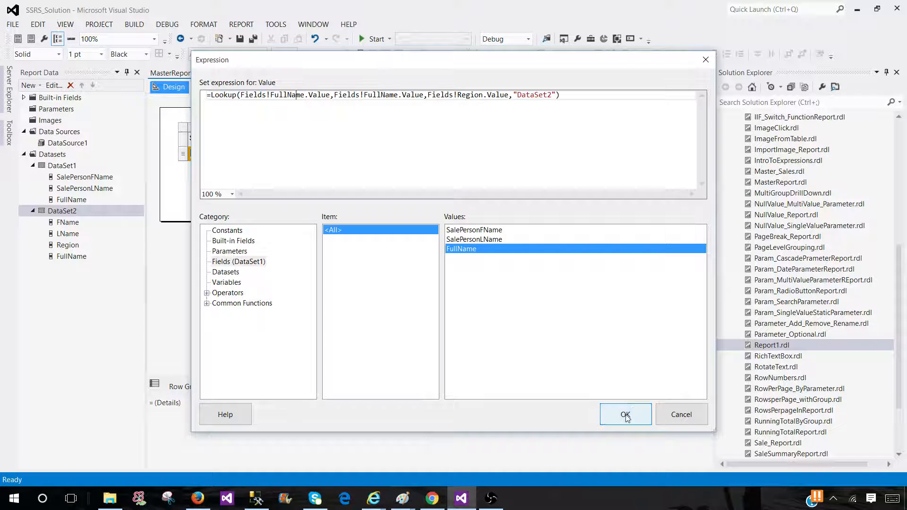
Step: Confirm the Lookup, head the third column 'Region', and preview the report
{"action": "left_click", "coordinate": [626, 414]}
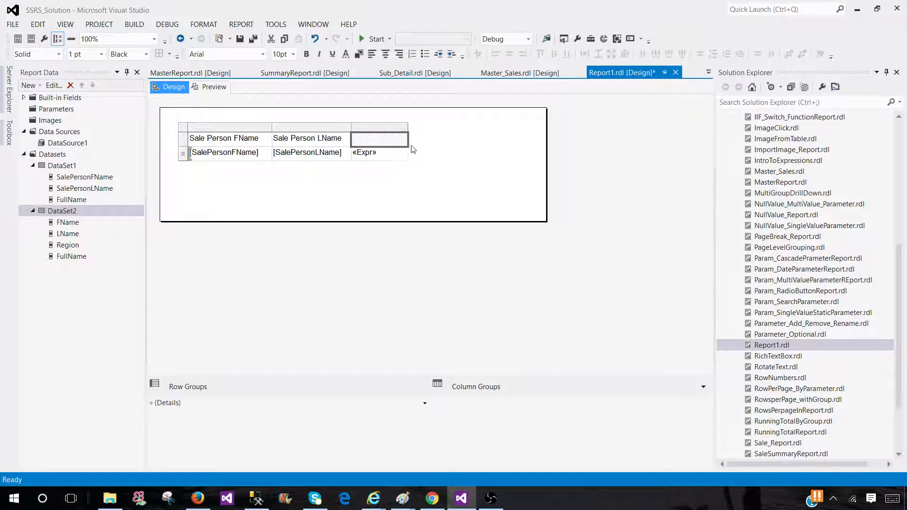
{"action": "type", "text": "Region"}
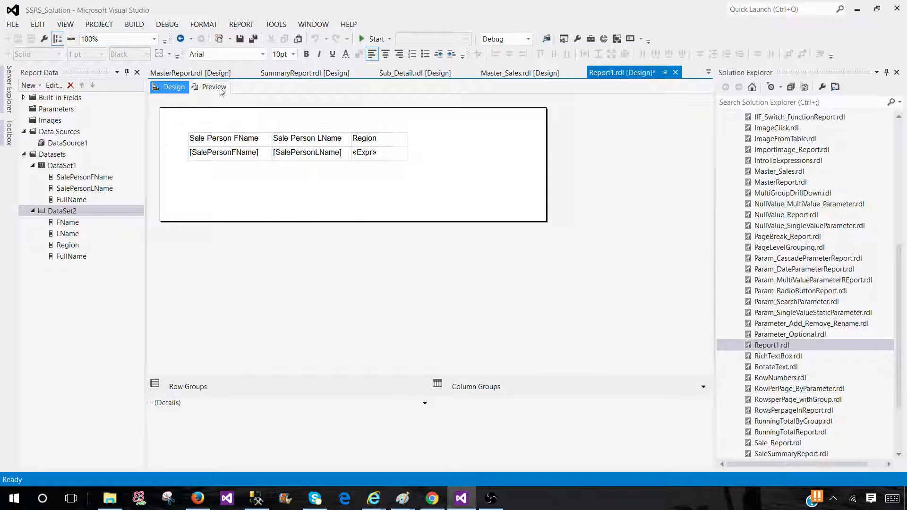
{"action": "left_click", "coordinate": [214, 87]}
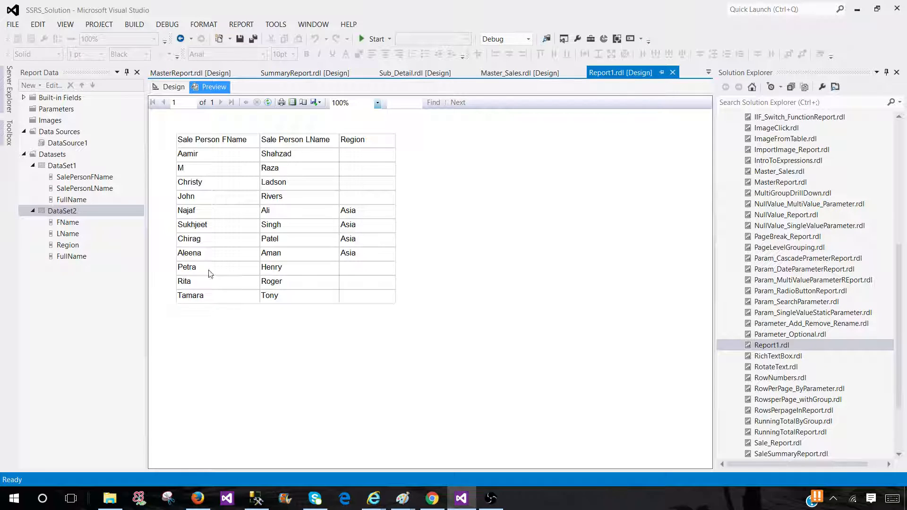
{"action": "mouse_move", "coordinate": [233, 276]}
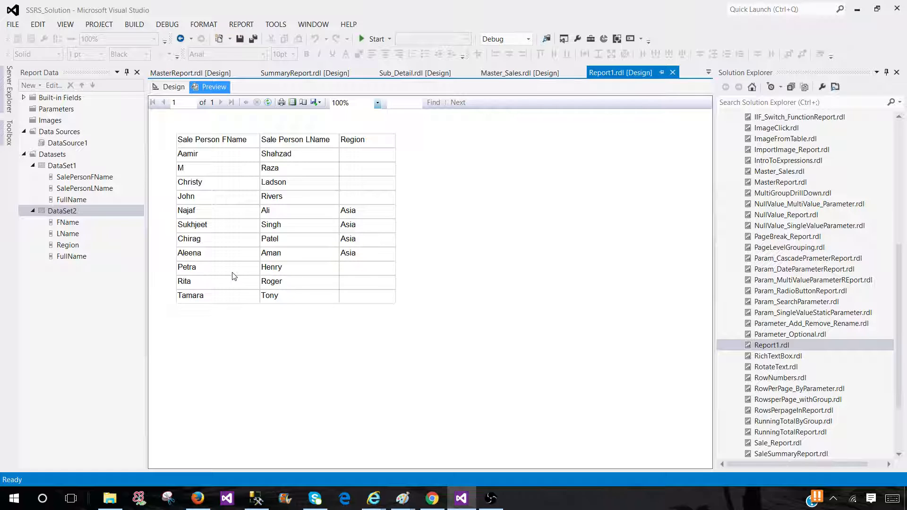
{"action": "mouse_move", "coordinate": [259, 156]}
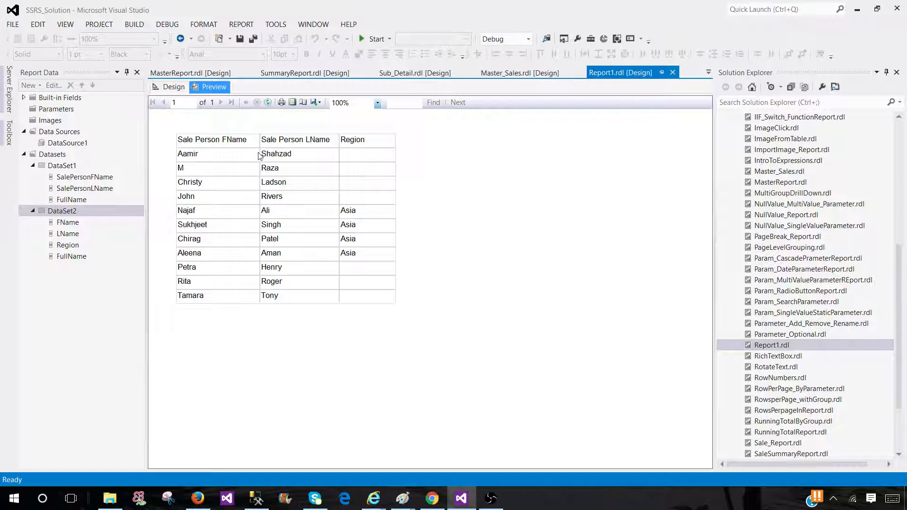
{"action": "mouse_move", "coordinate": [227, 162]}
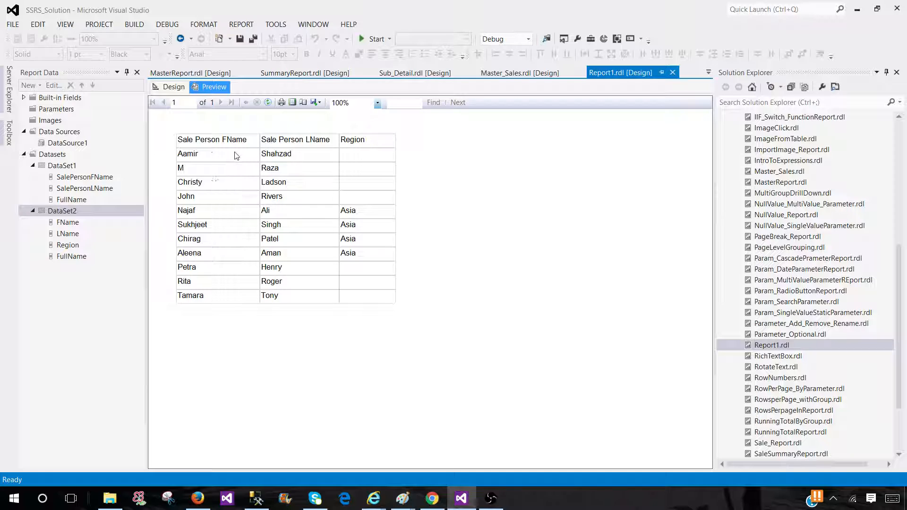
{"action": "mouse_move", "coordinate": [200, 161]}
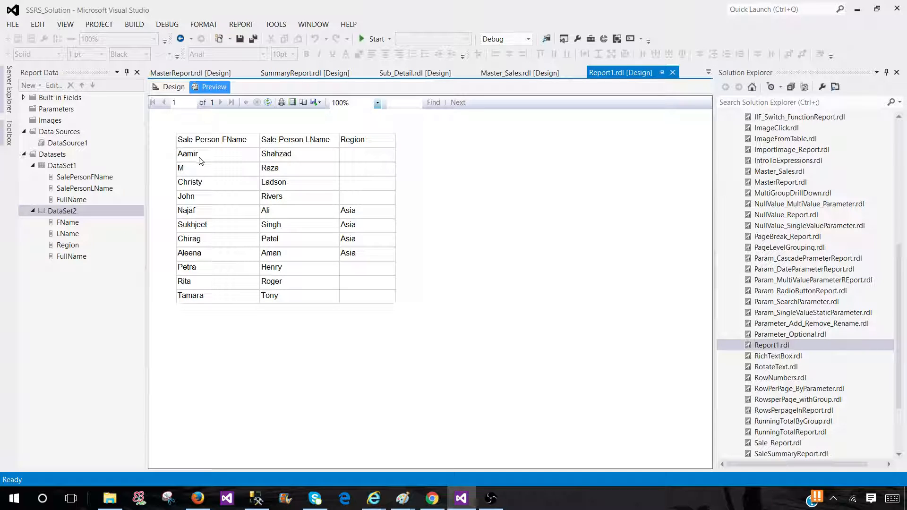
{"action": "mouse_move", "coordinate": [210, 213]}
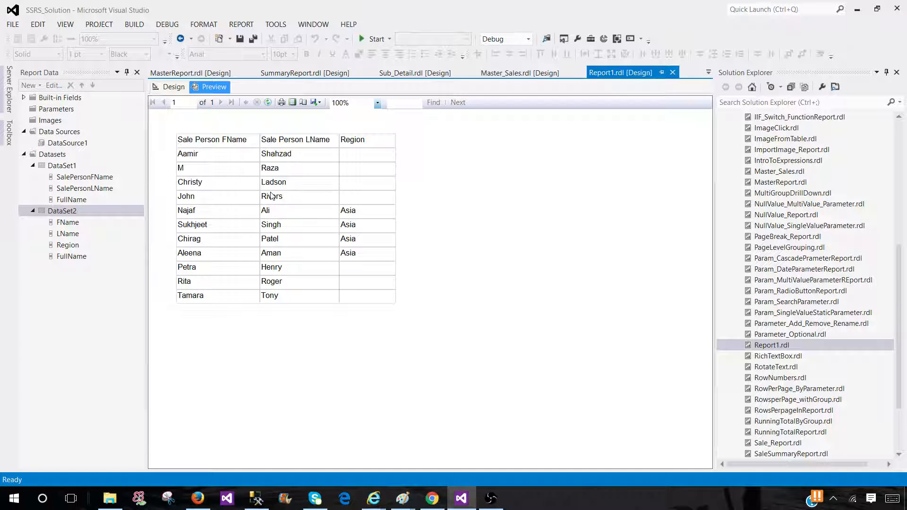
{"action": "mouse_move", "coordinate": [225, 164]}
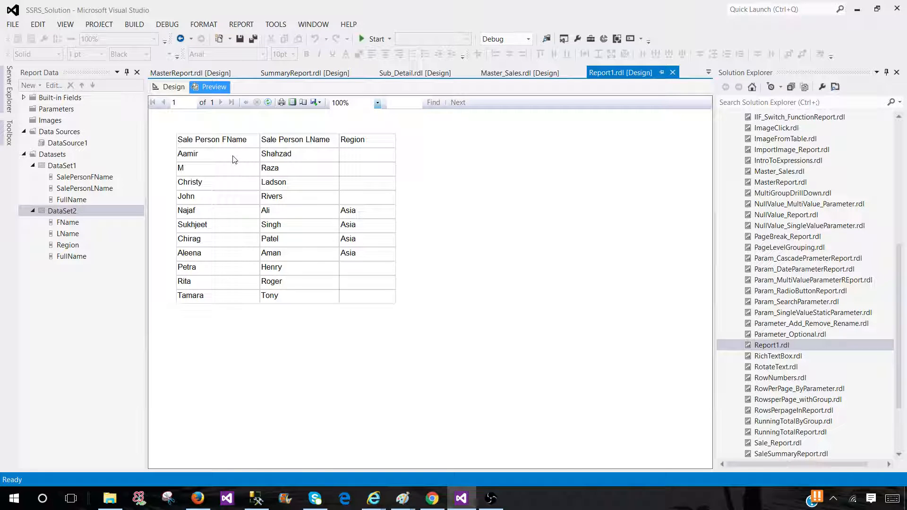
{"action": "mouse_move", "coordinate": [212, 158]}
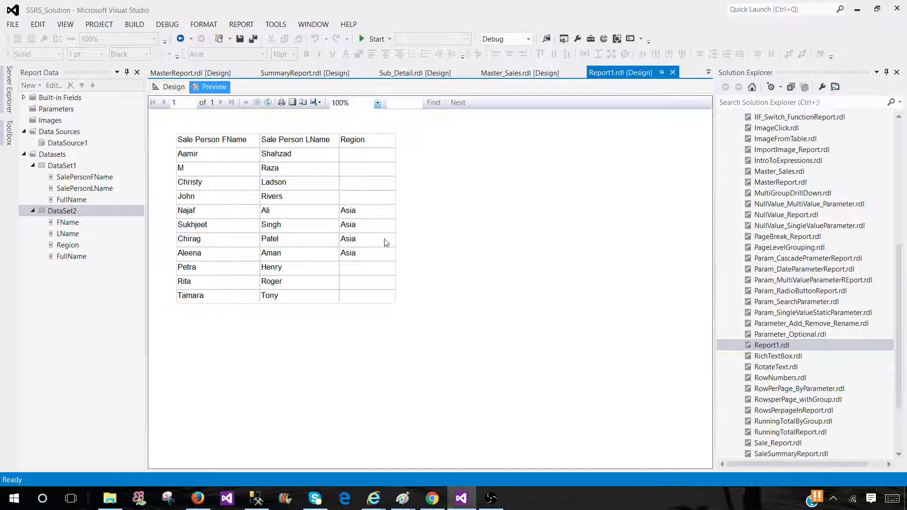
{"action": "mouse_move", "coordinate": [371, 228]}
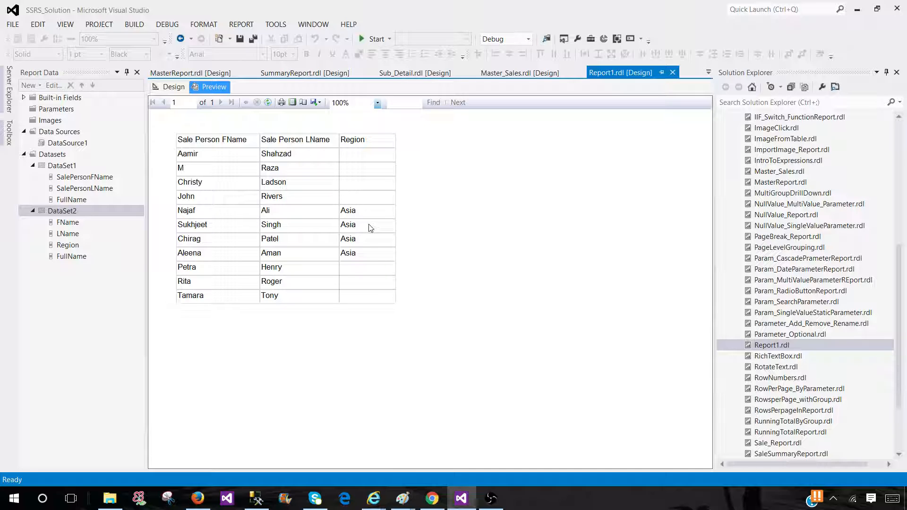
{"action": "mouse_move", "coordinate": [619, 505]}
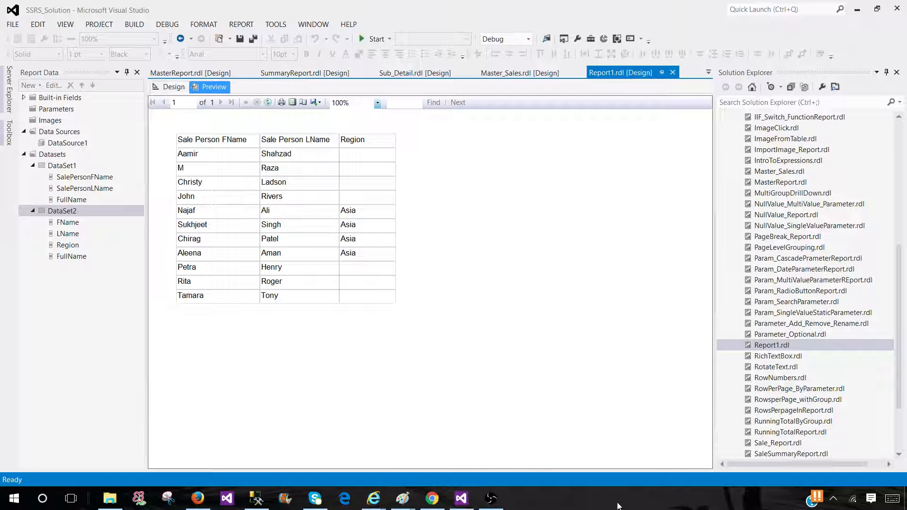